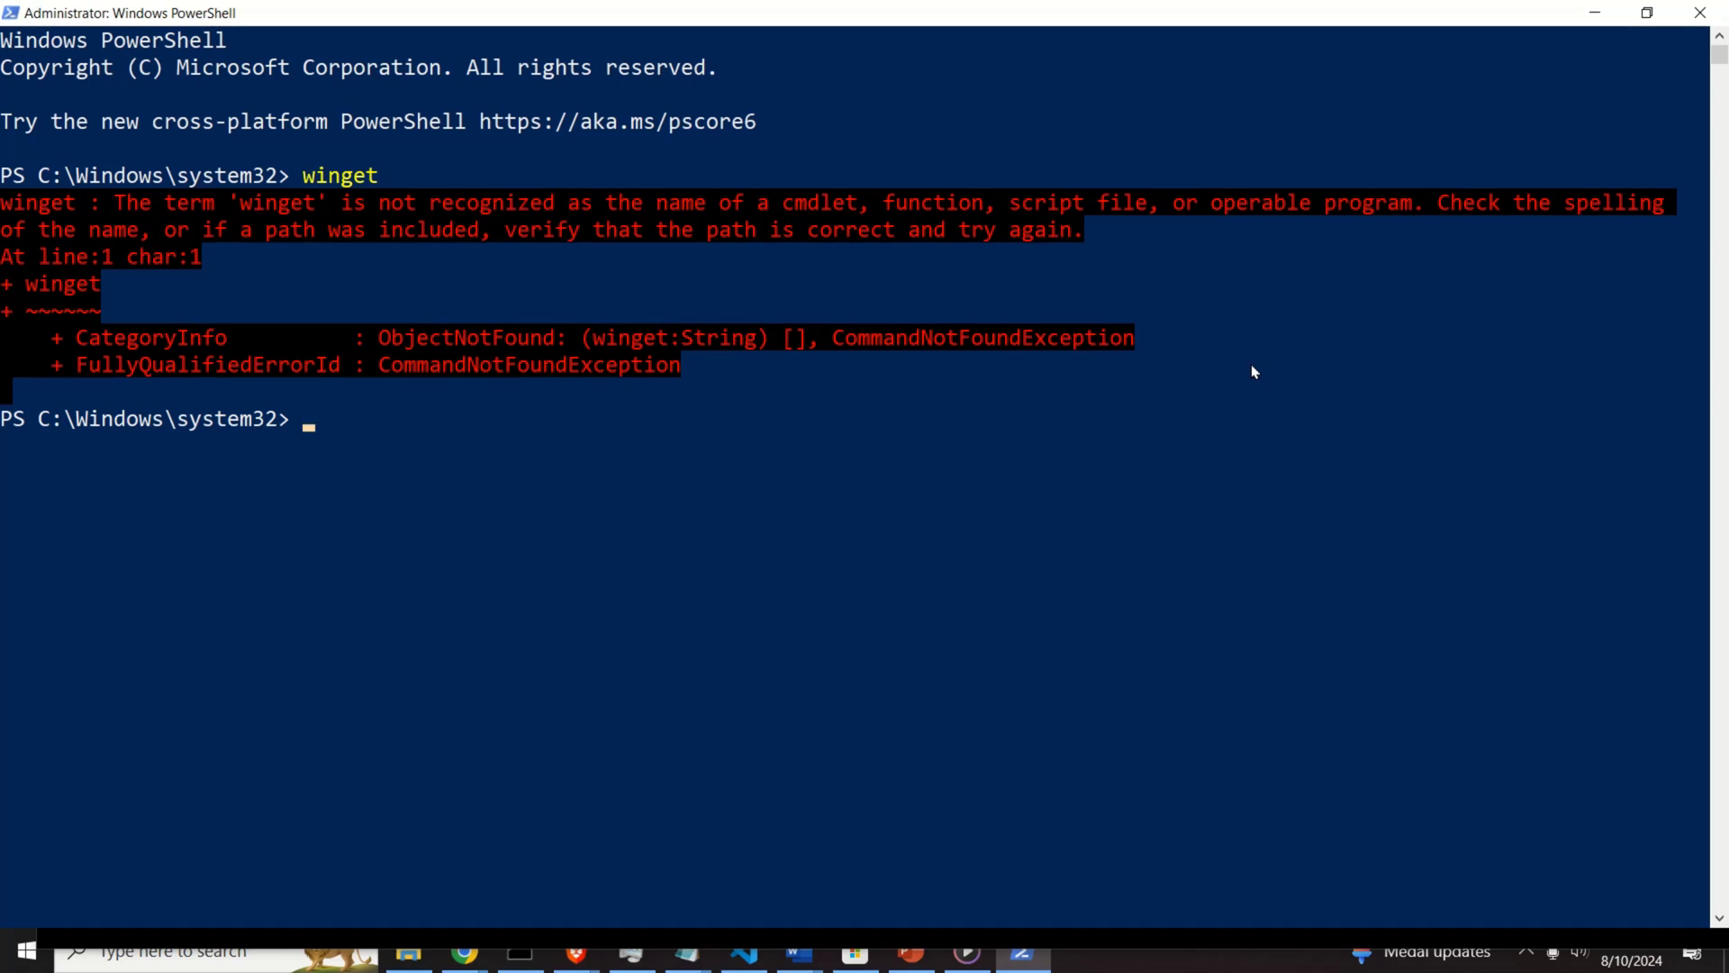
mouse_move(757, 292)
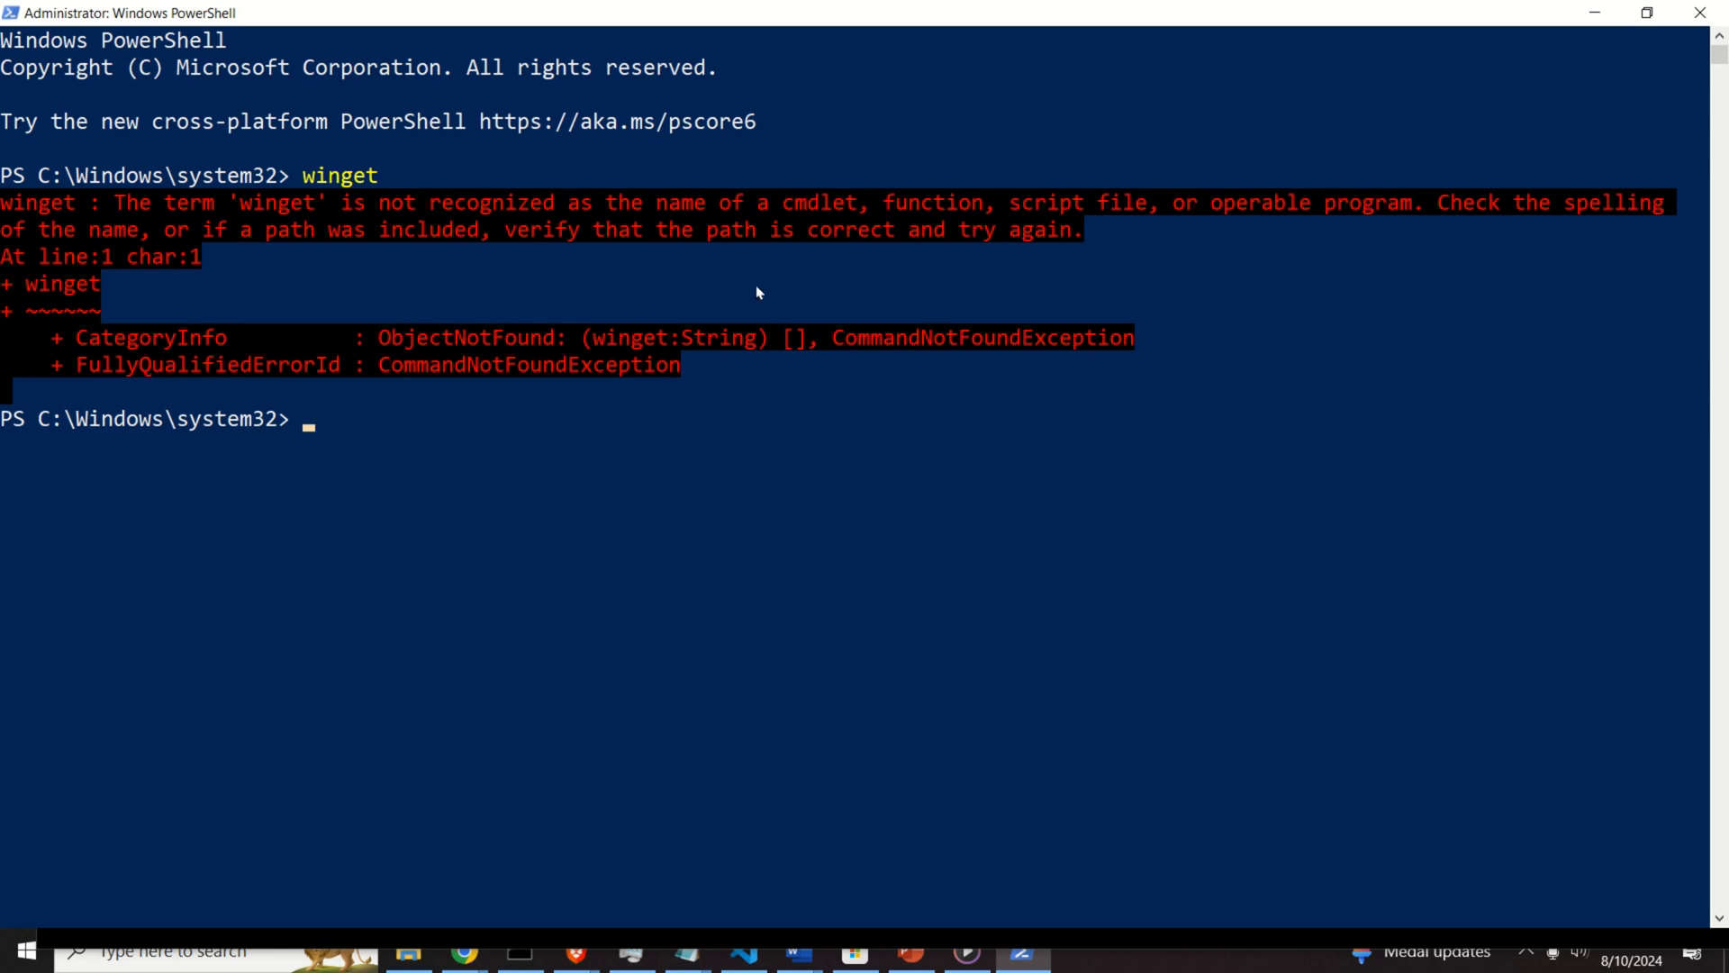
mouse_move(144, 198)
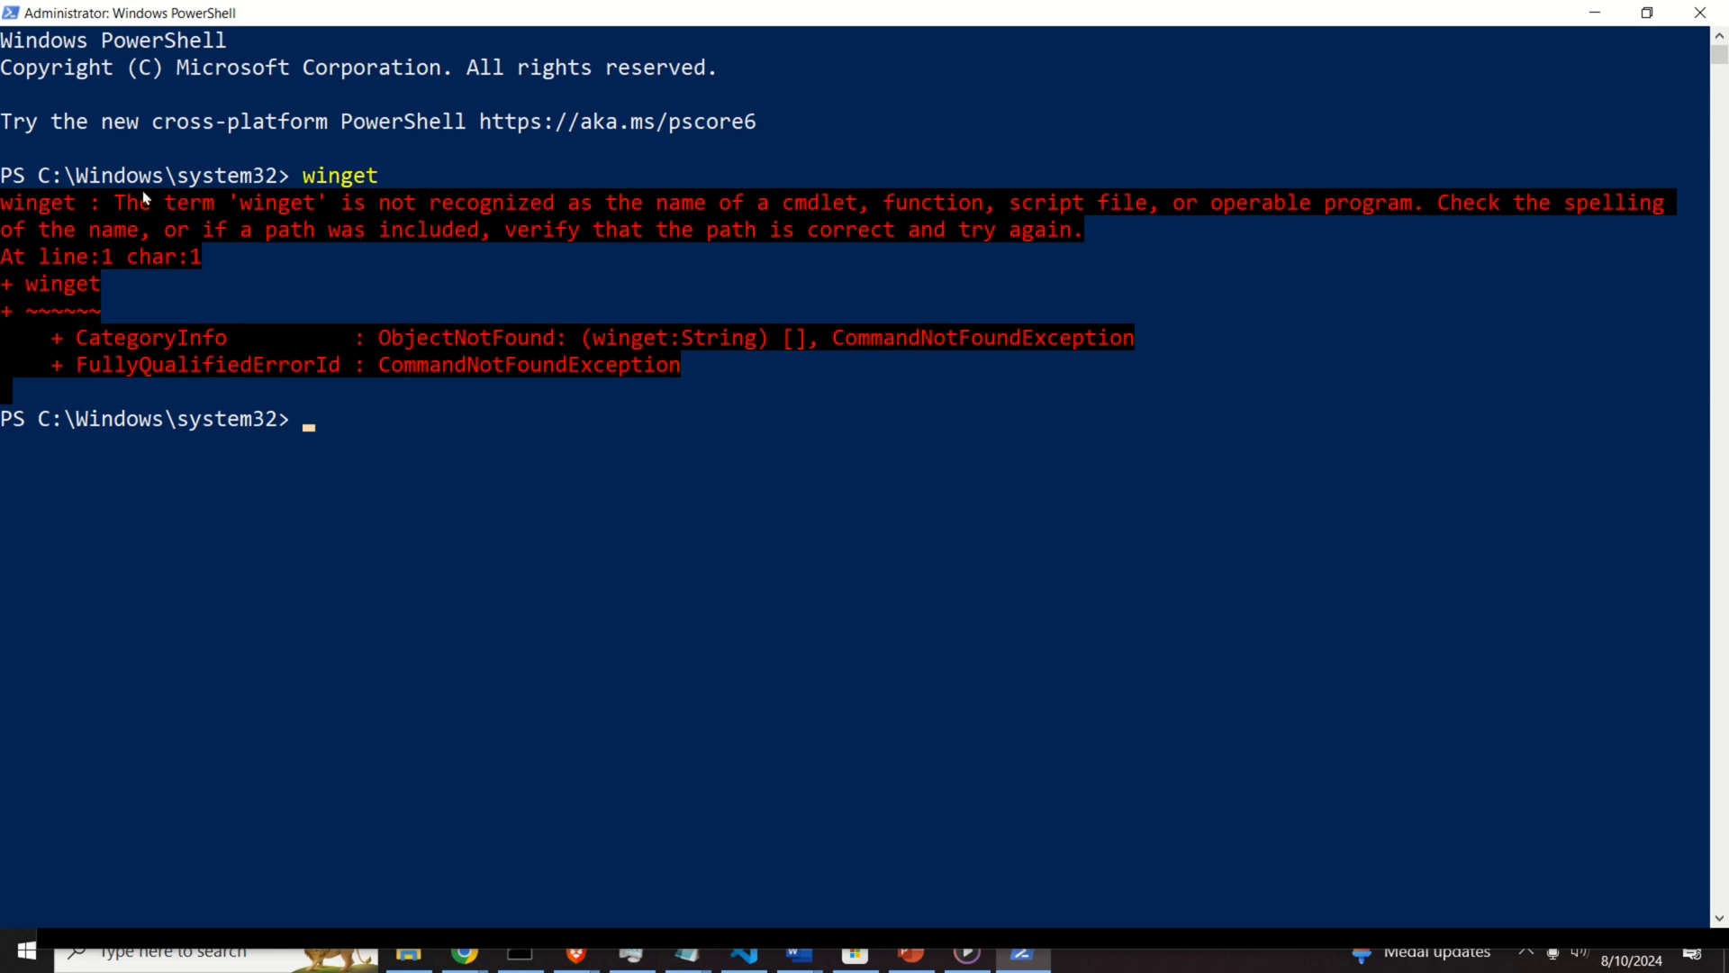
mouse_move(416, 342)
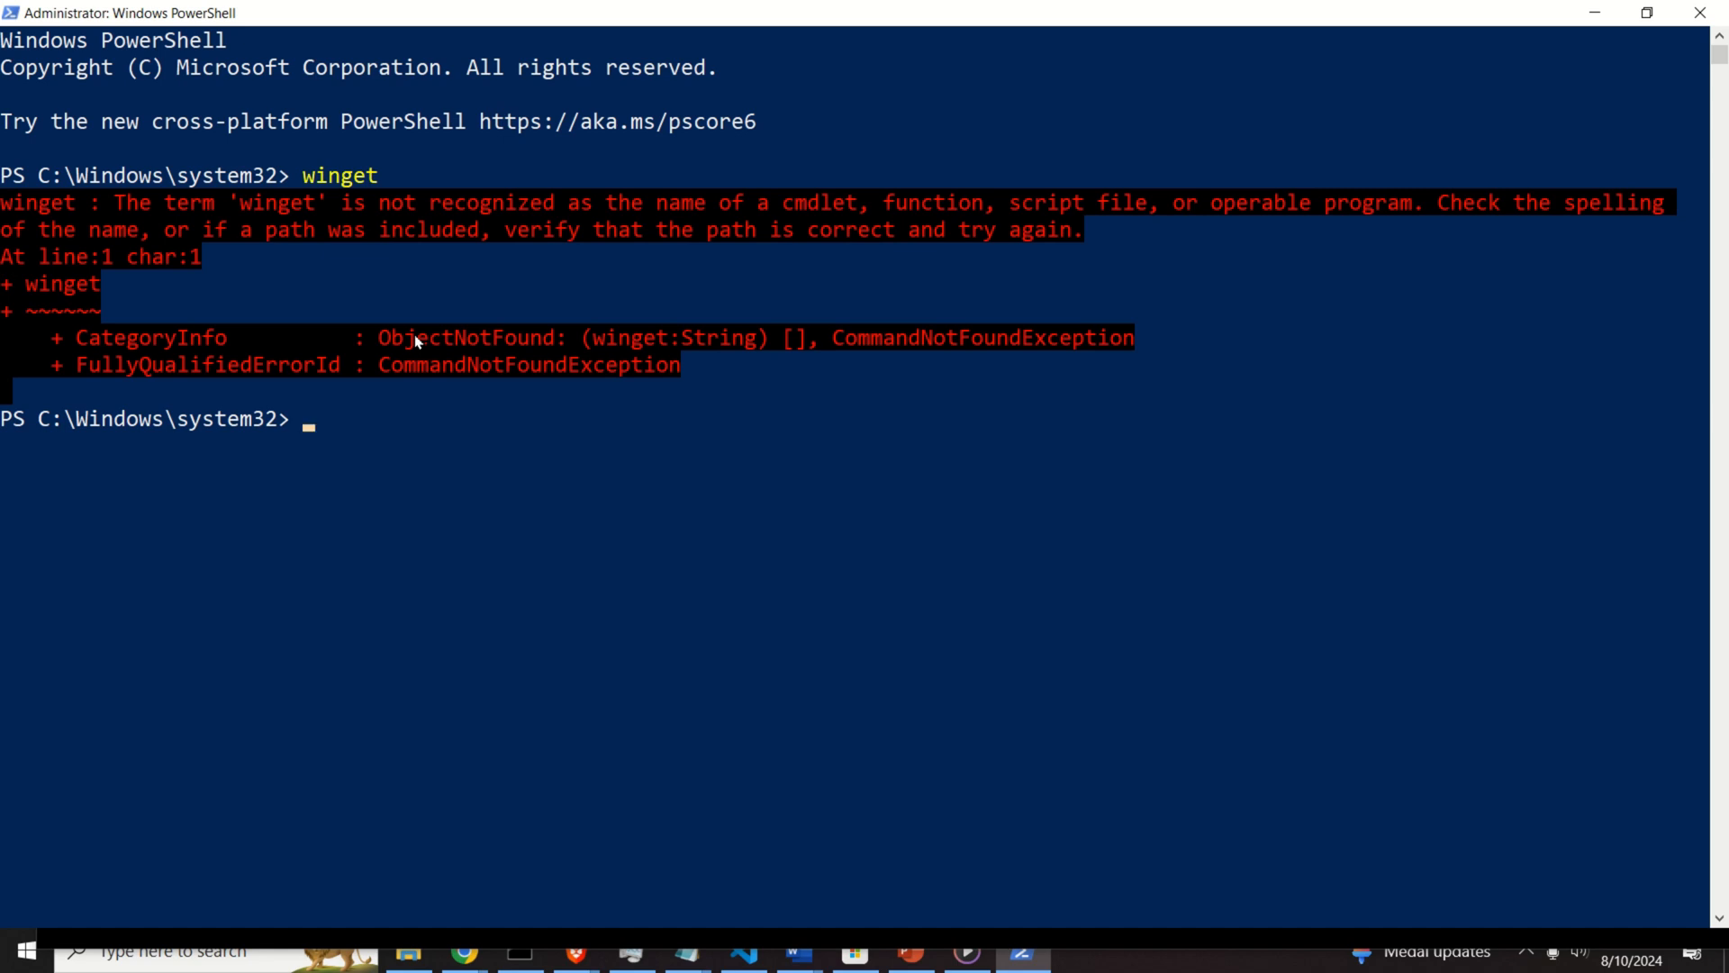
Follow the WinGet article's link to the App Installer page in the Microsoft Store
text(winget/)
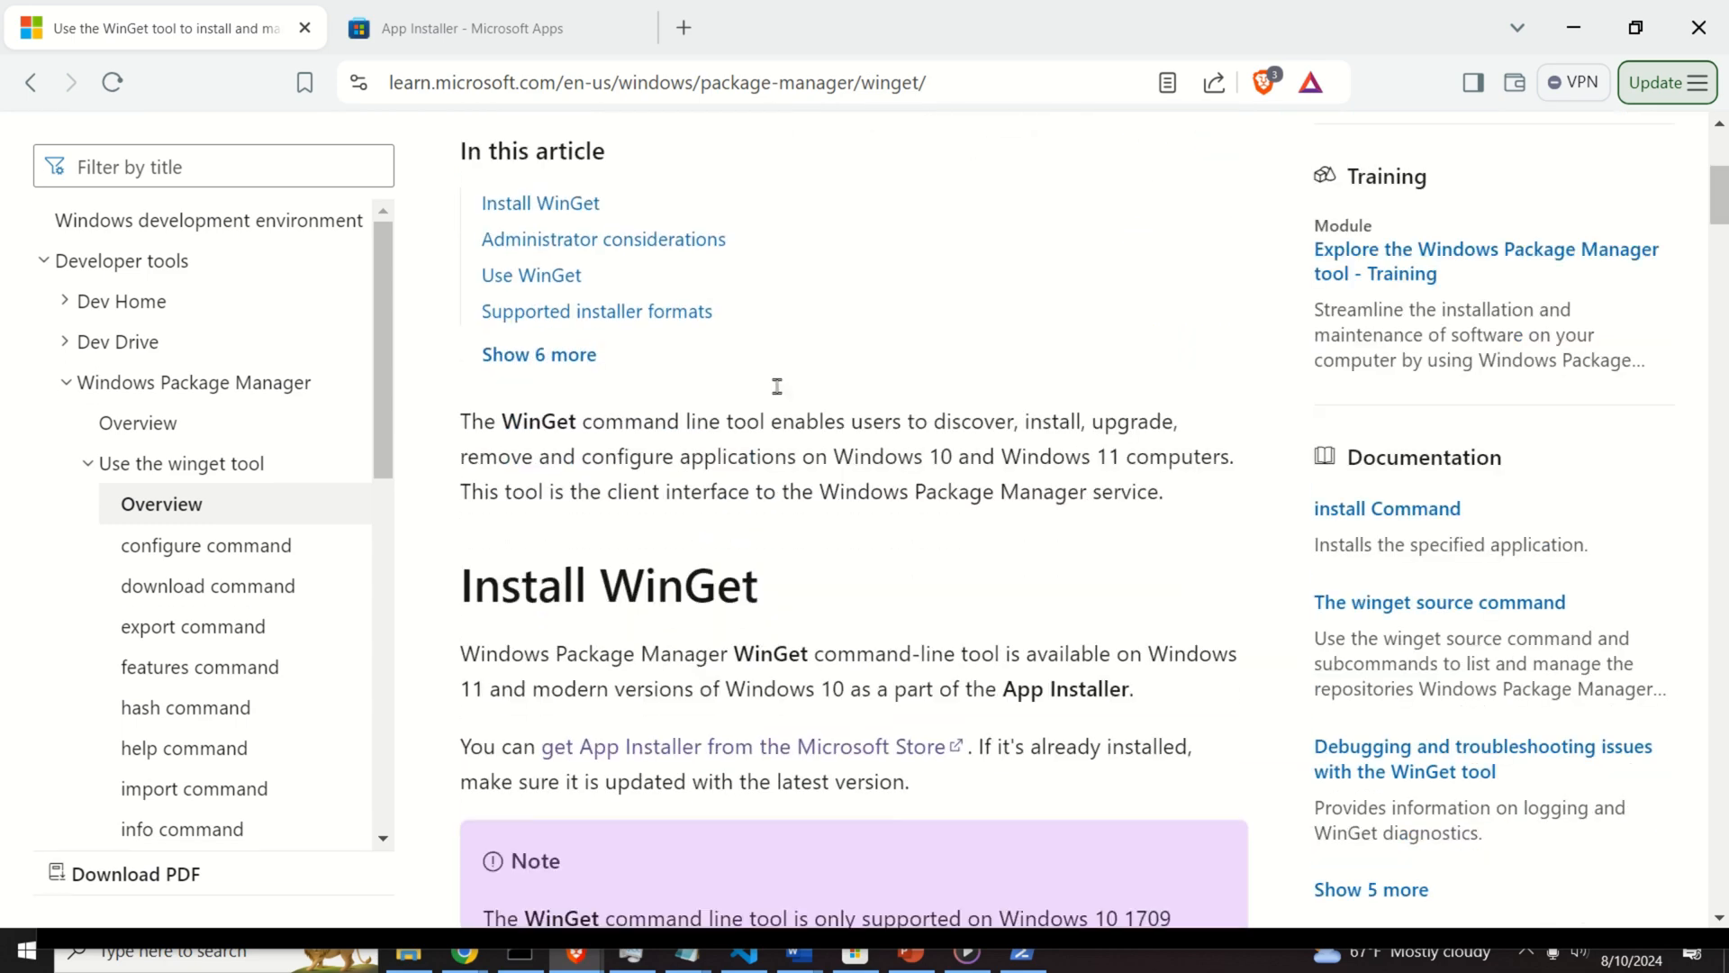
scroll(down, 3)
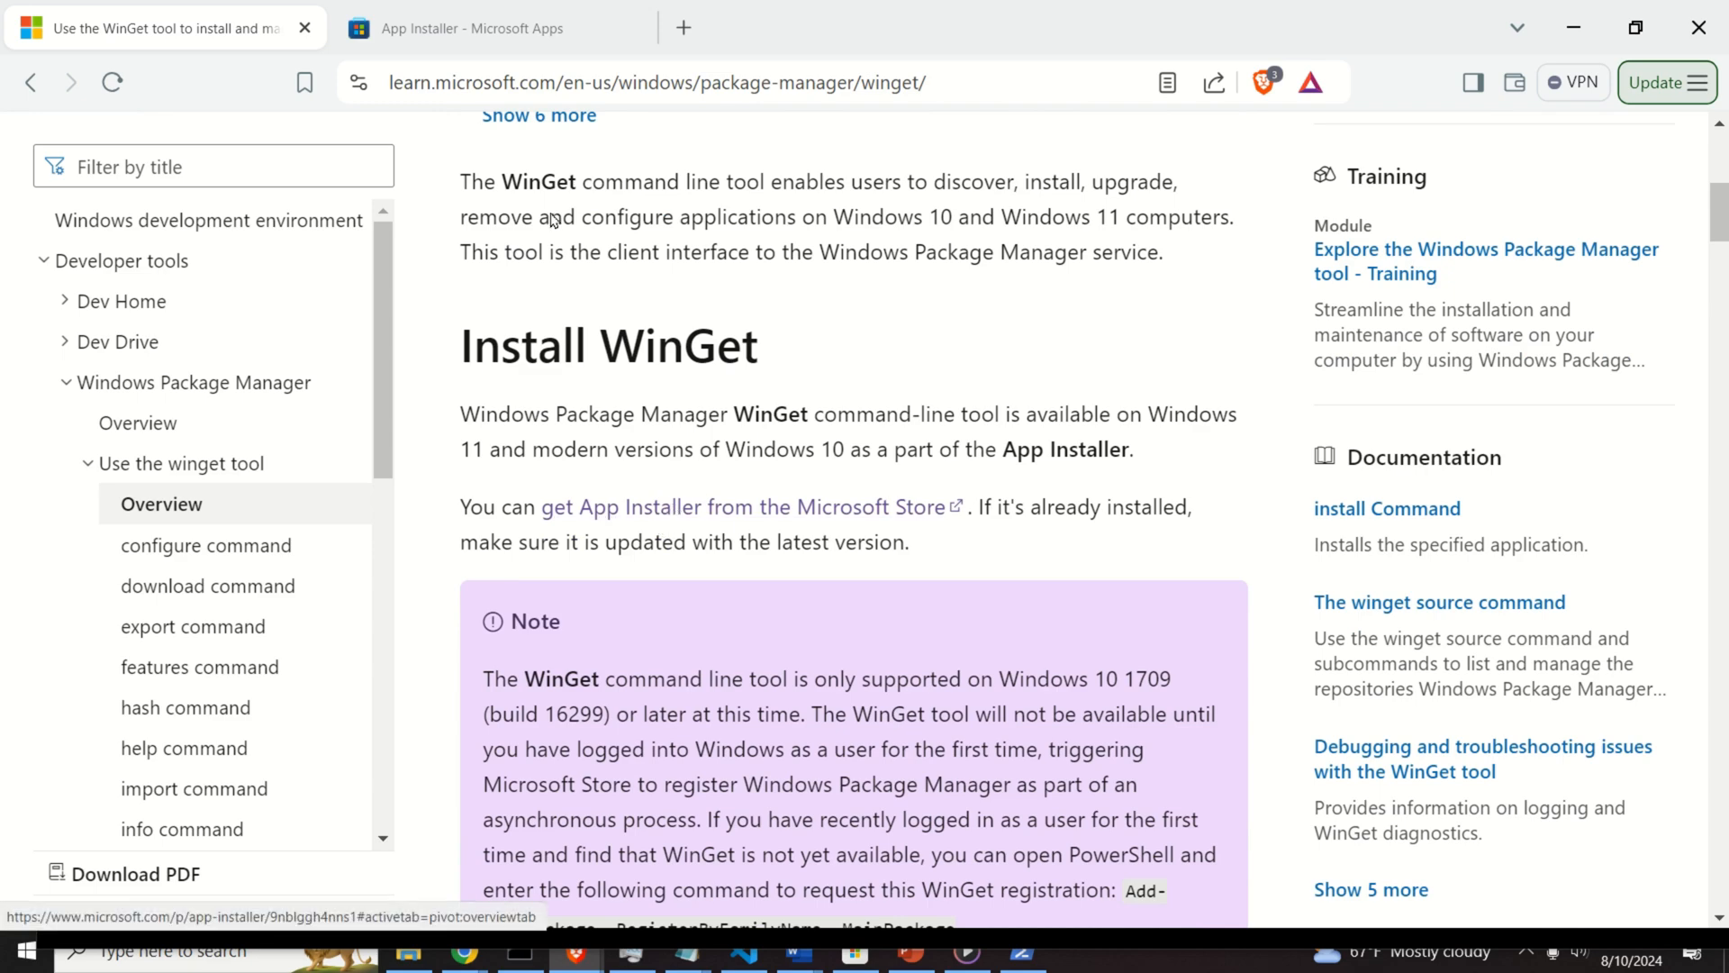
click(491, 28)
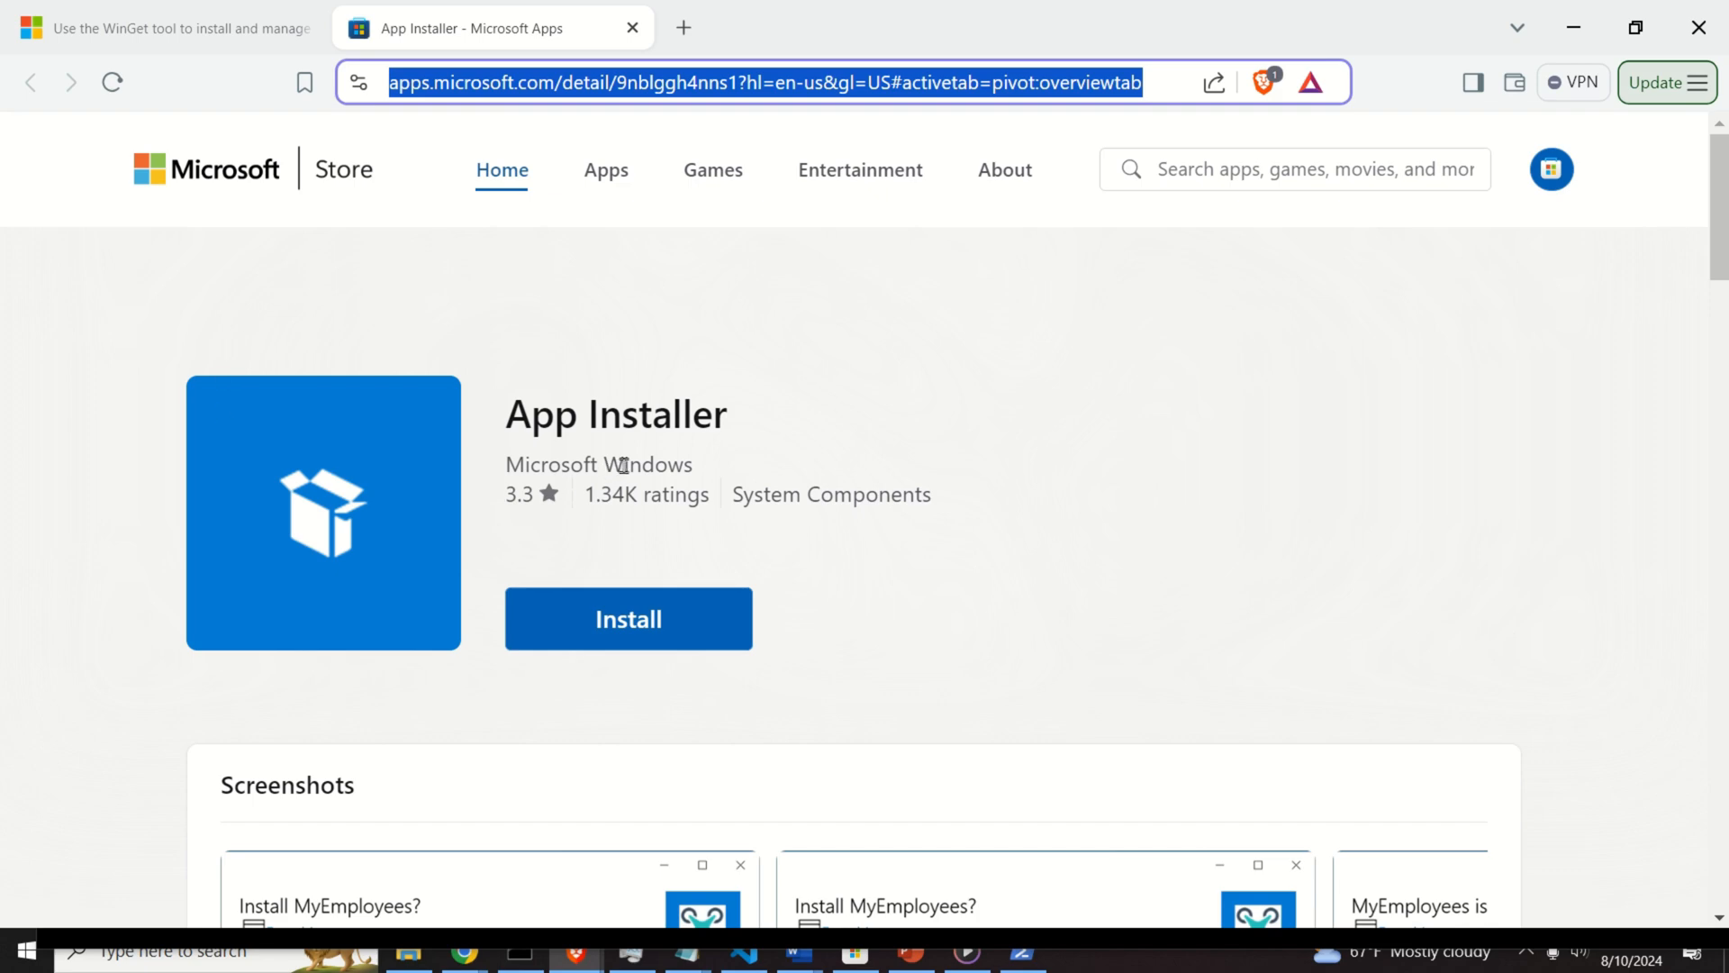
mouse_move(762, 388)
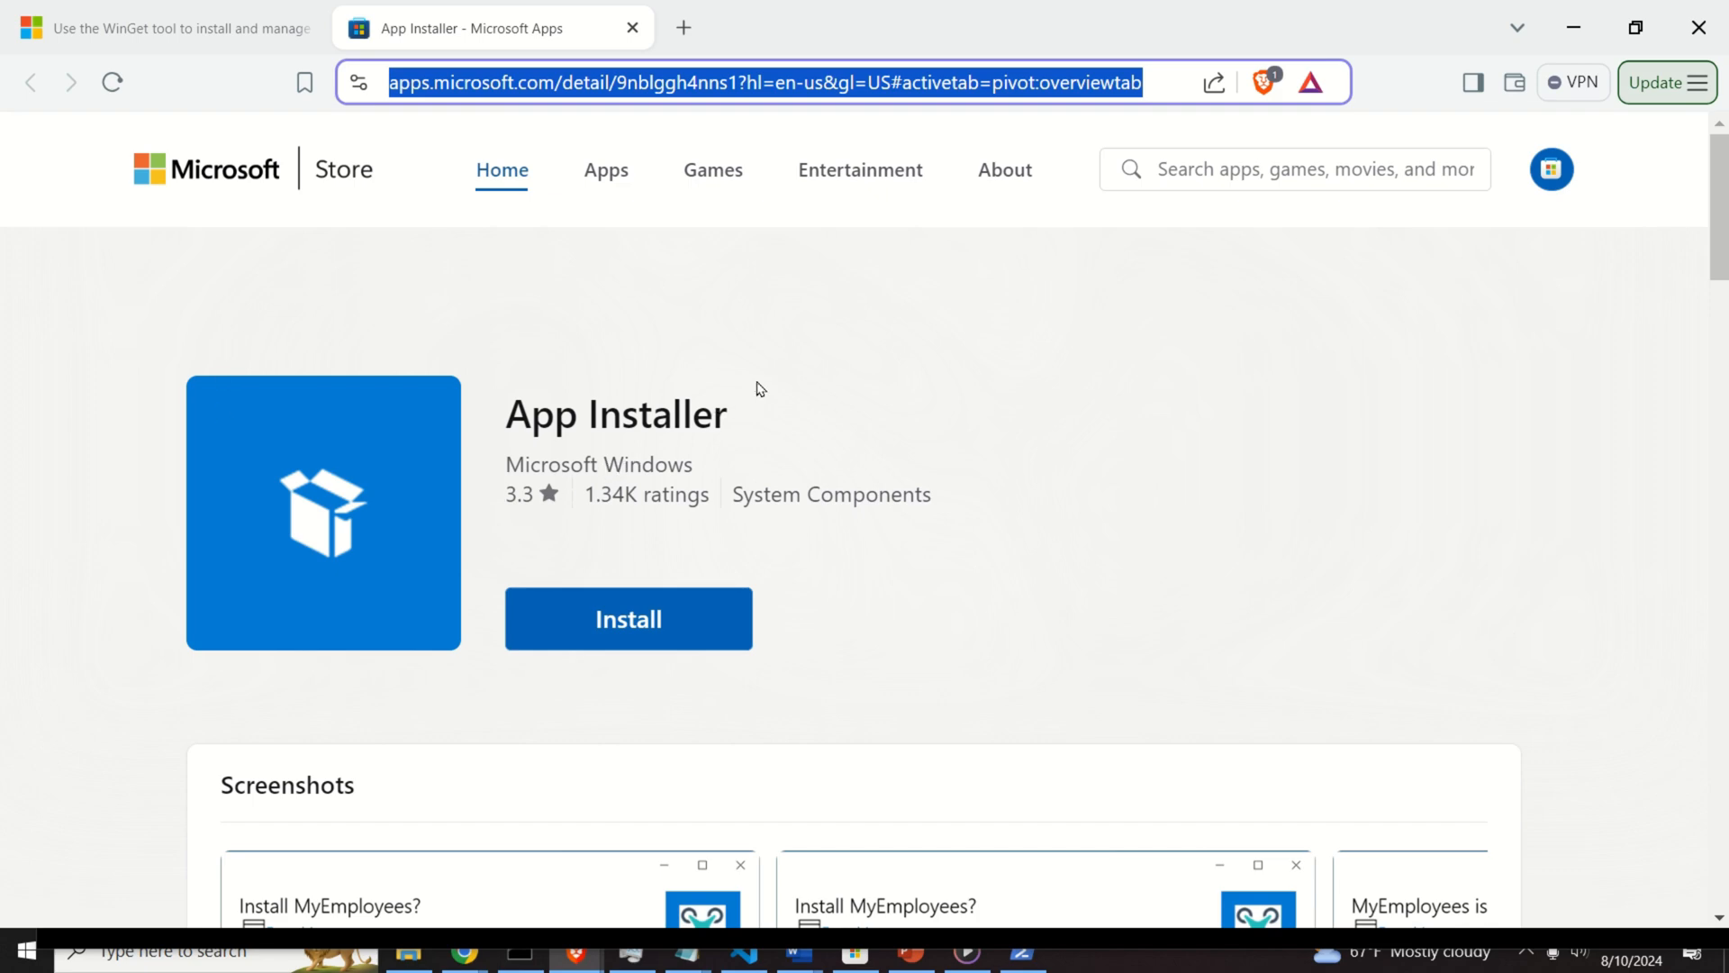
mouse_move(767, 342)
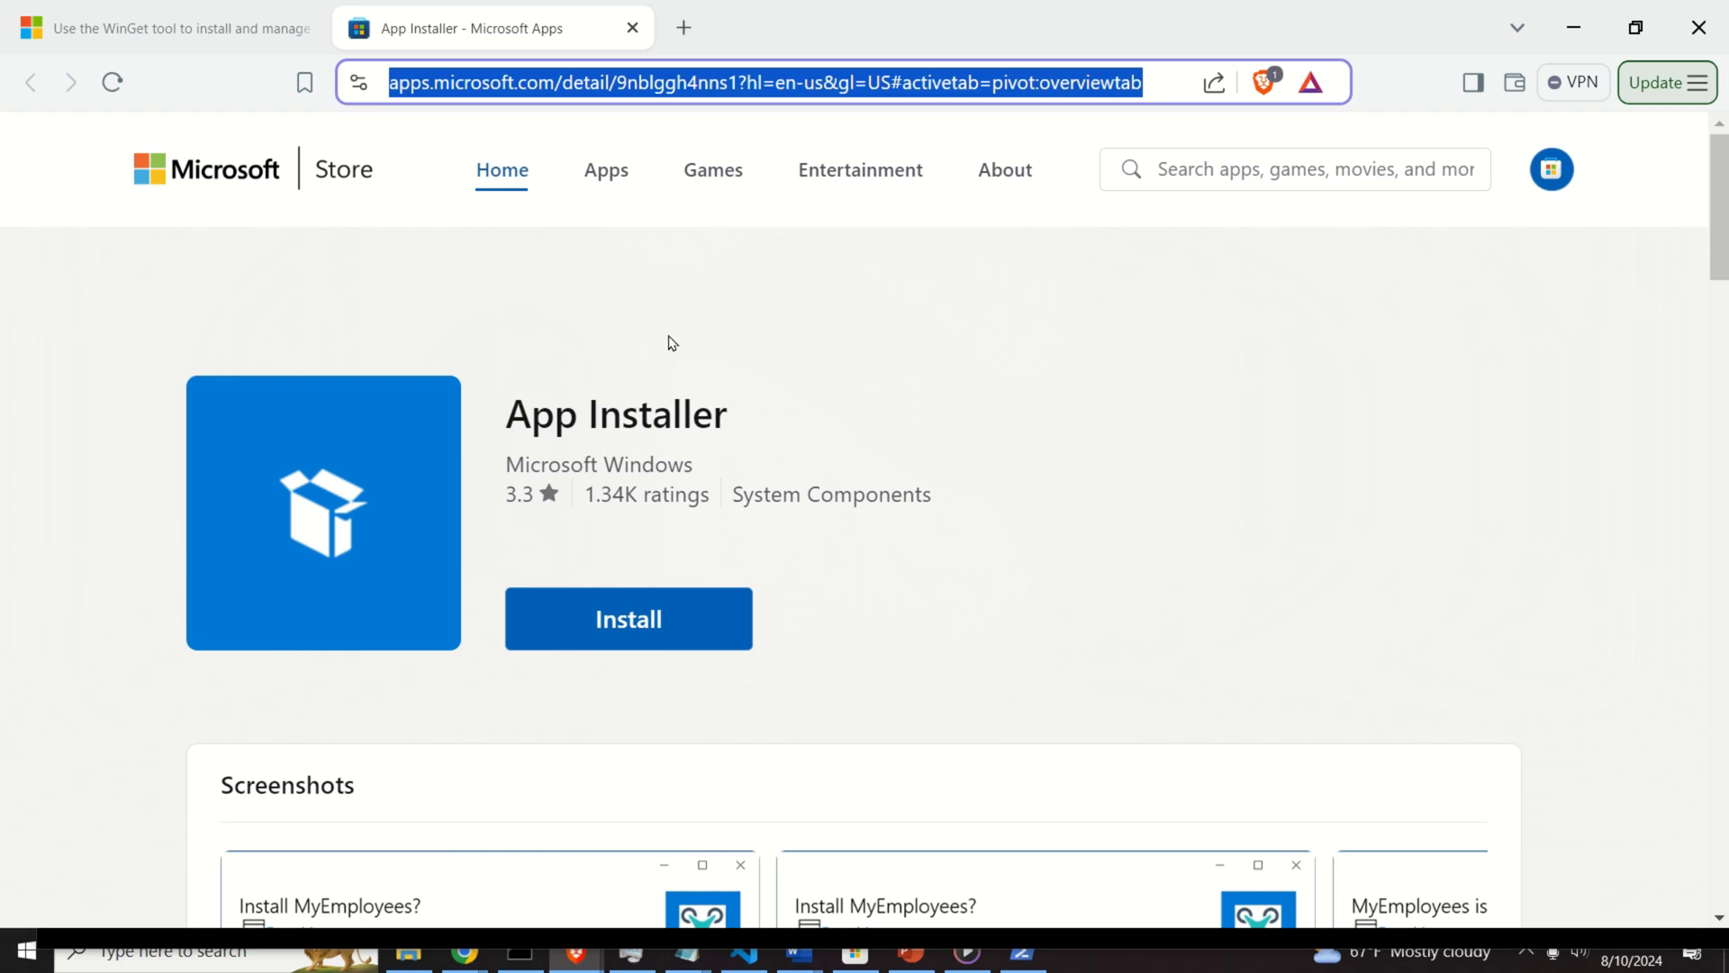
mouse_move(727, 527)
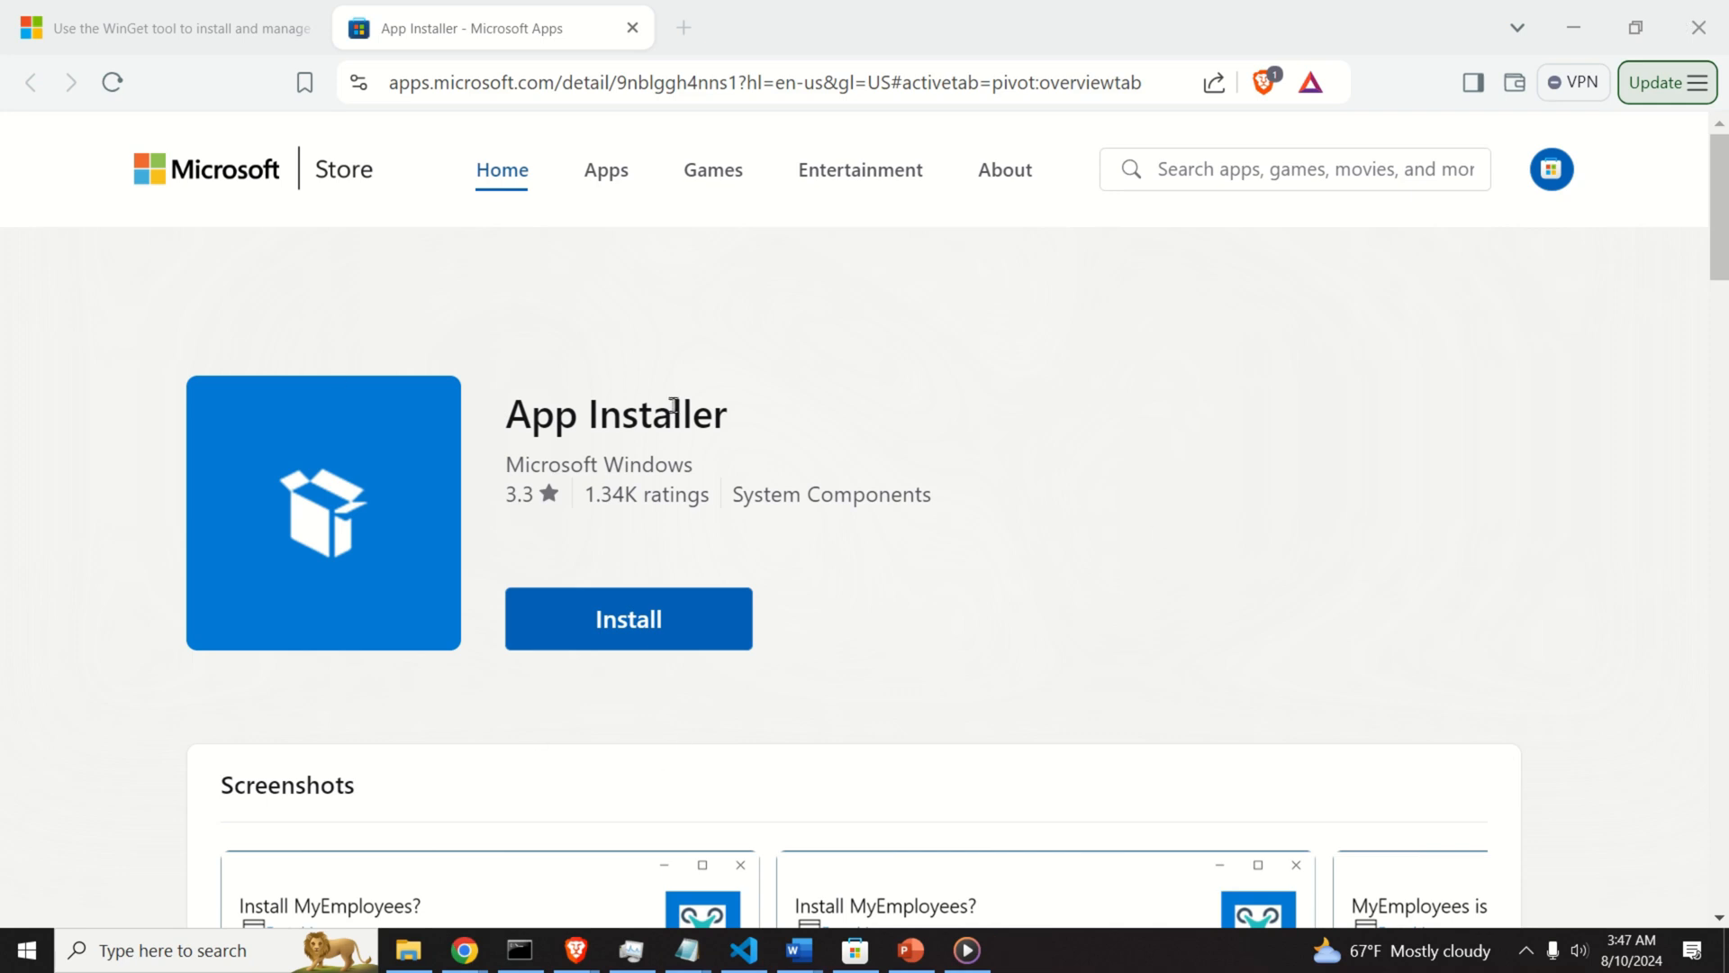
Try installing App Installer, dismiss the 'Open Microsoft Store?' prompt, and bring up Start
click(627, 618)
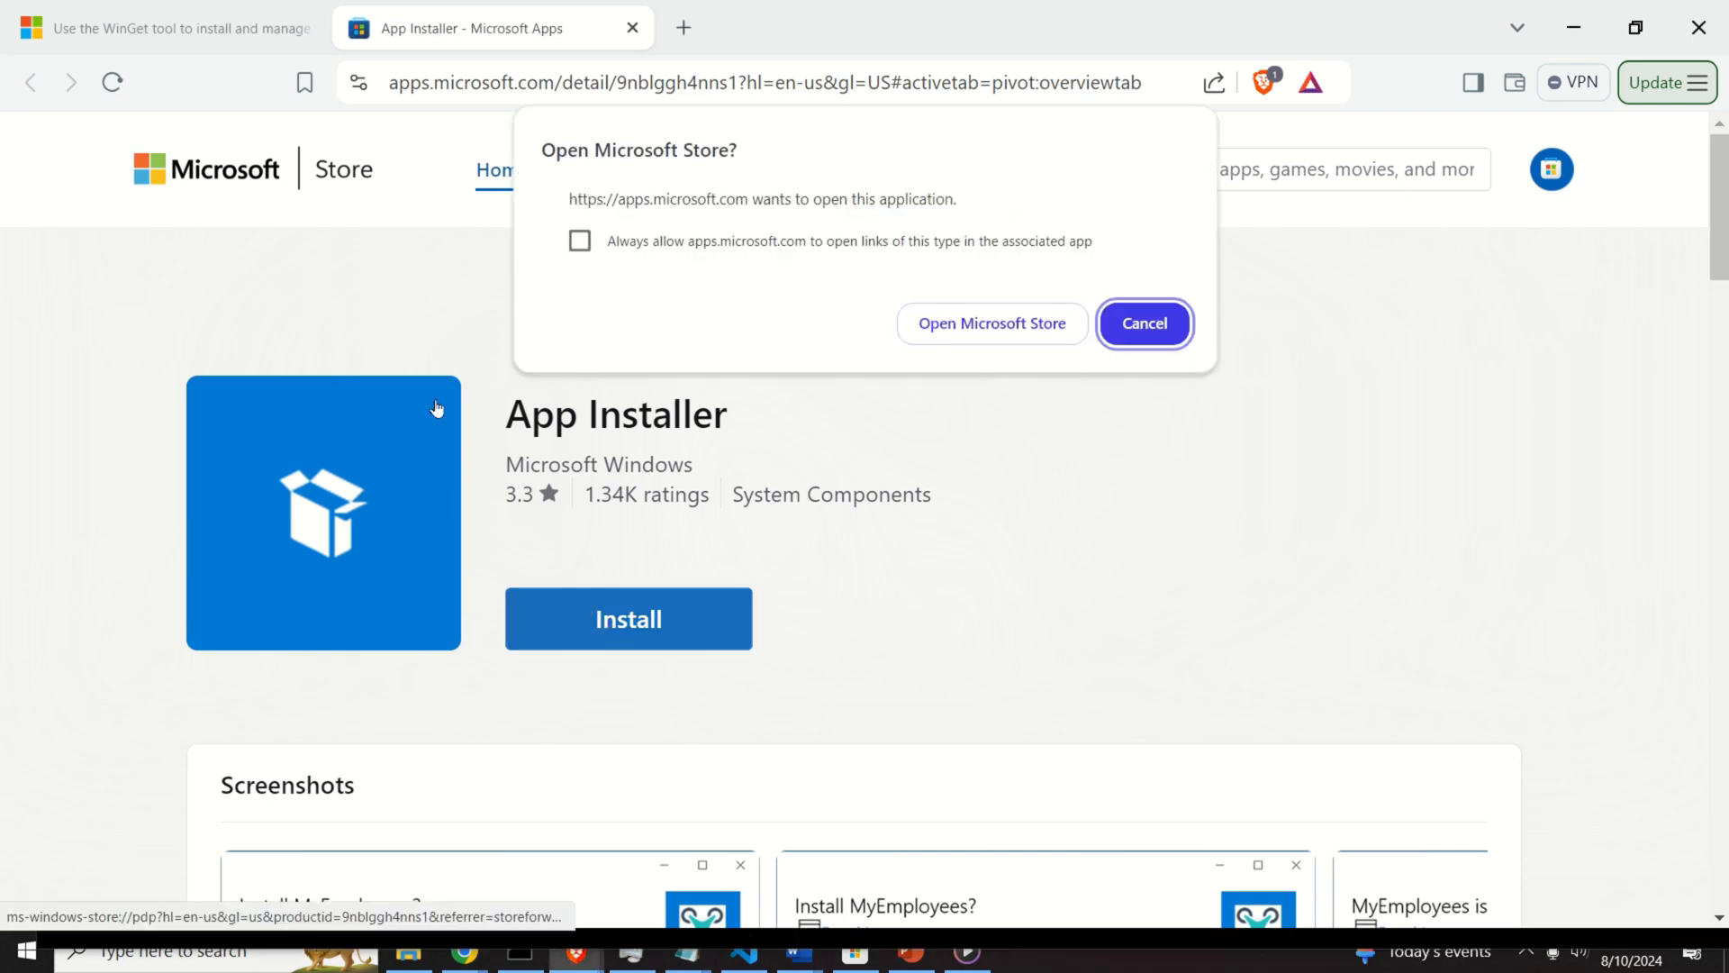
click(990, 323)
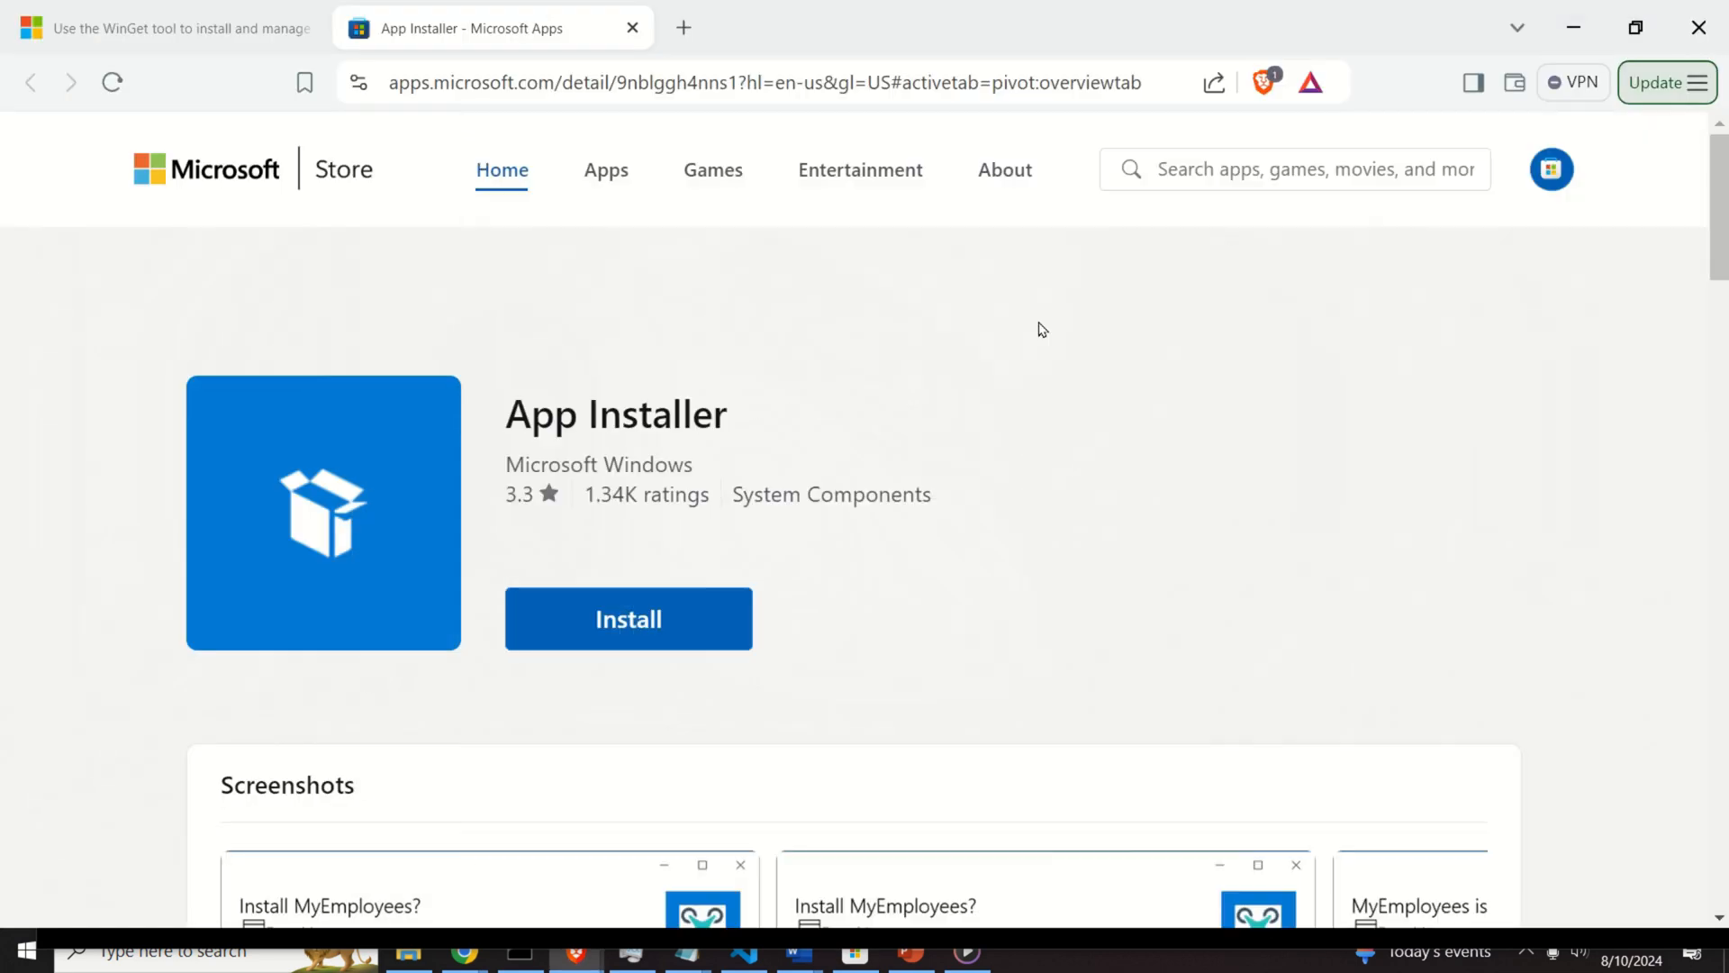
click(24, 949)
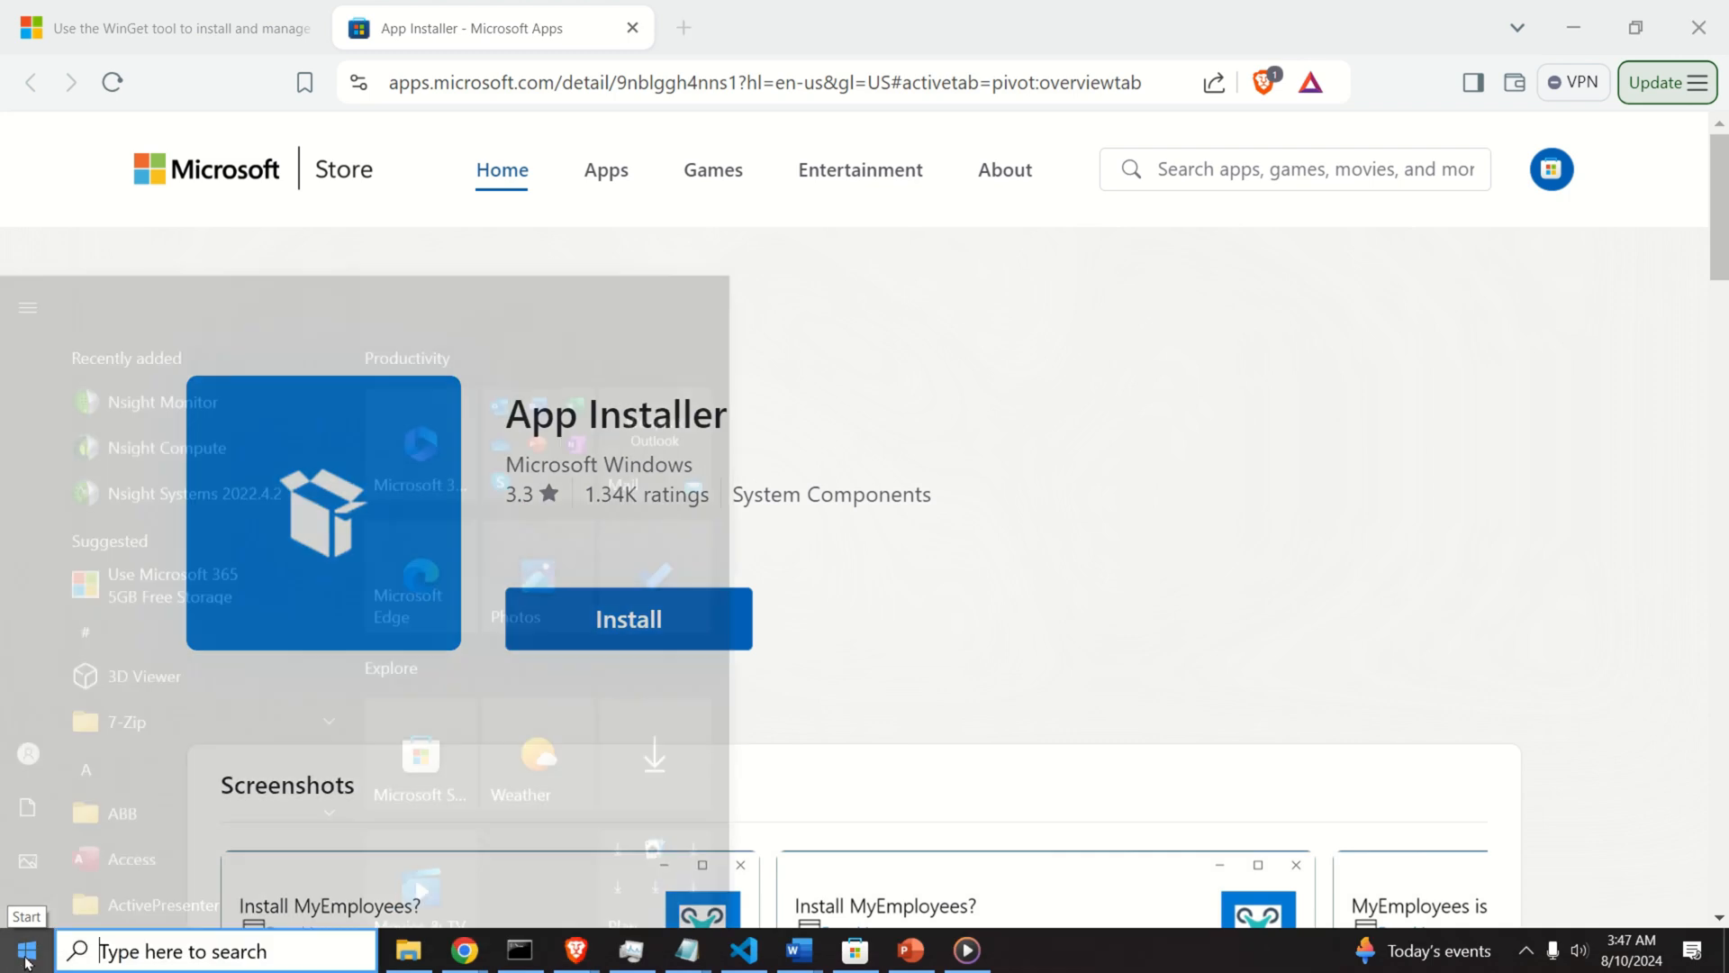
Launch an administrator PowerShell session and begin a Start search
click(21, 951)
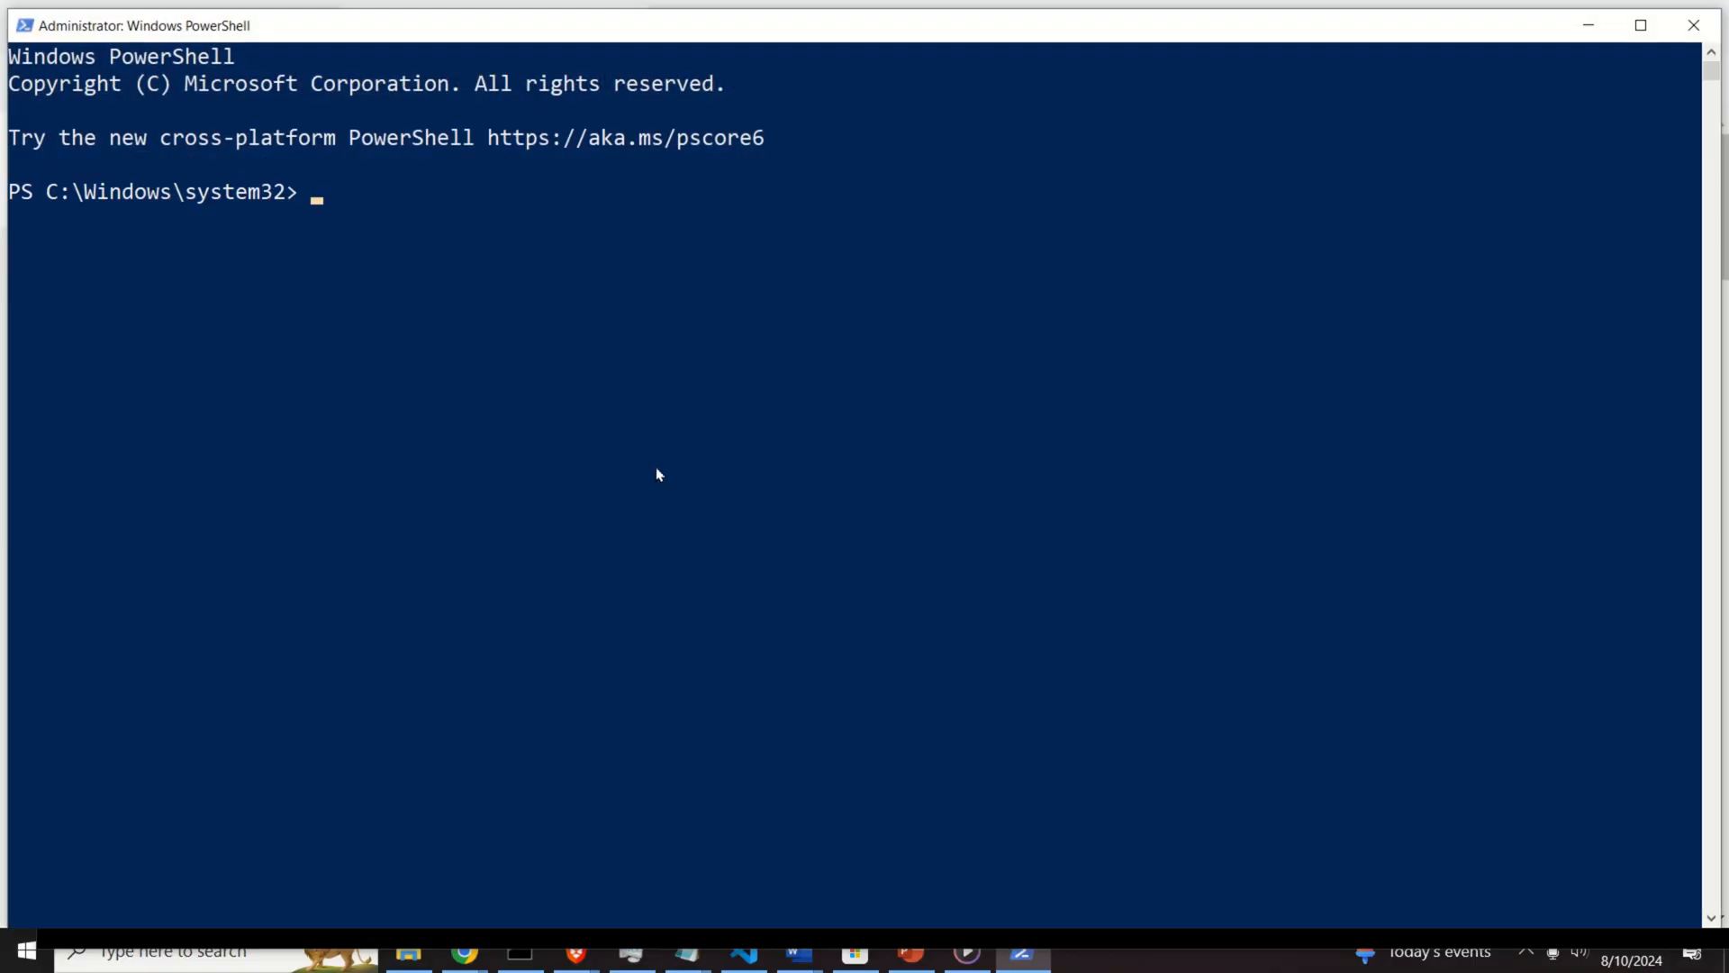
text(win)
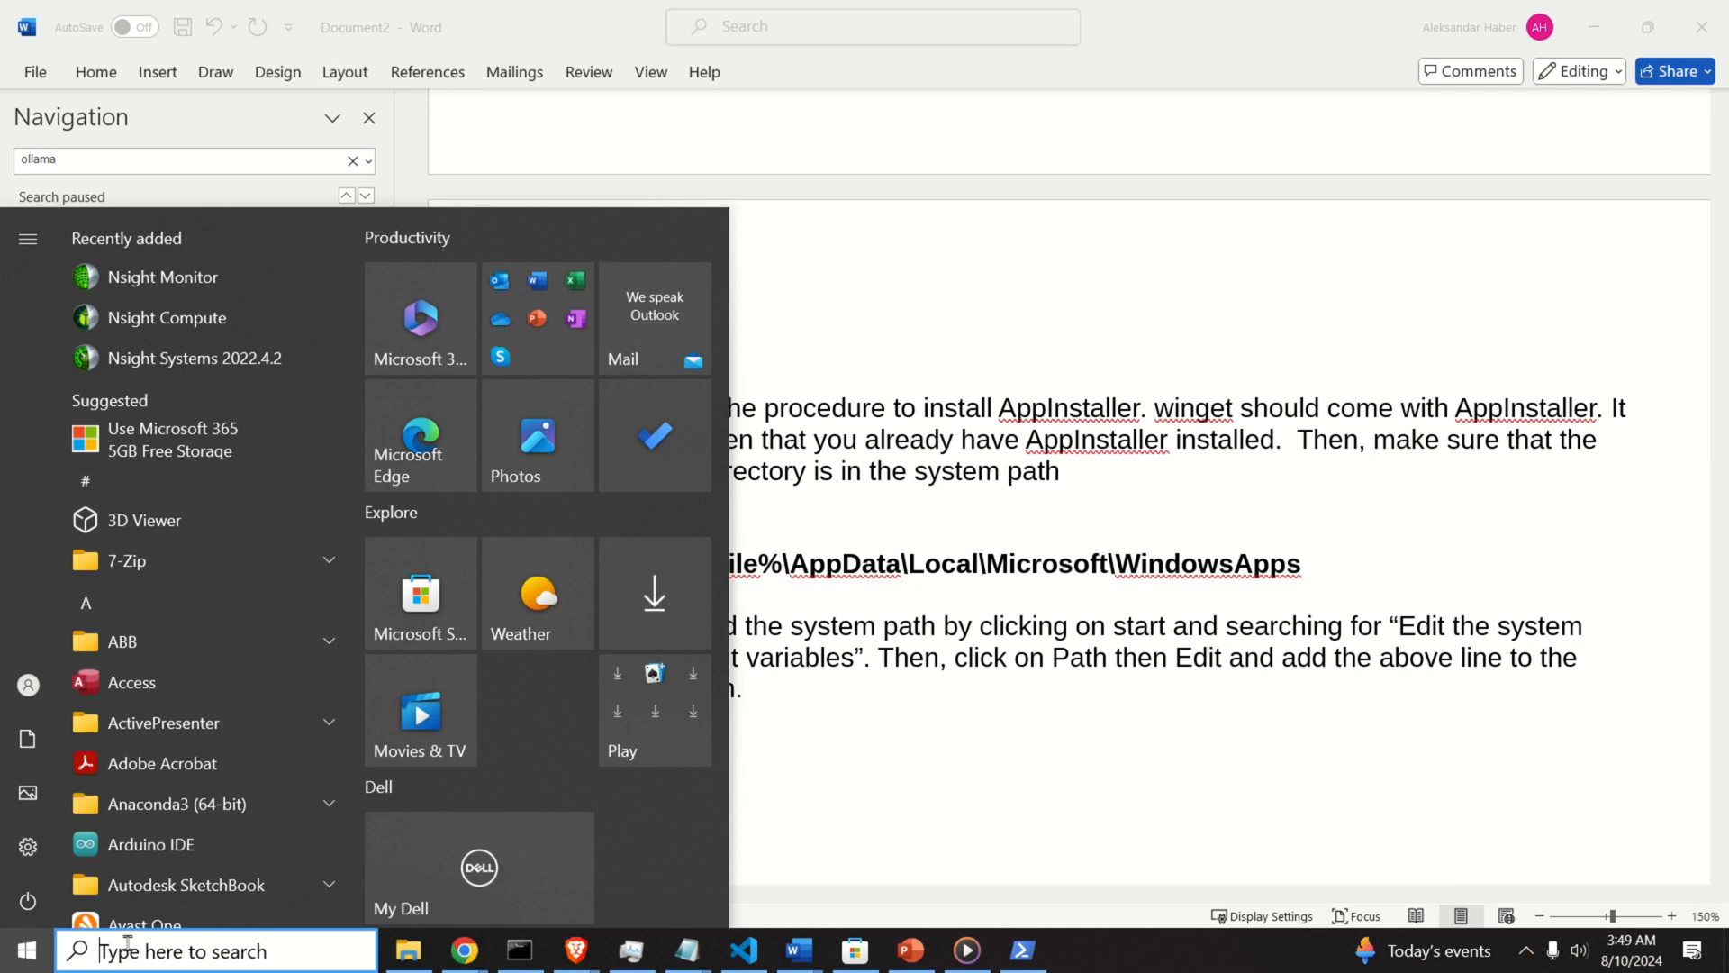
Search 'en' for the environment variables settings and select the user Path variable
text(en)
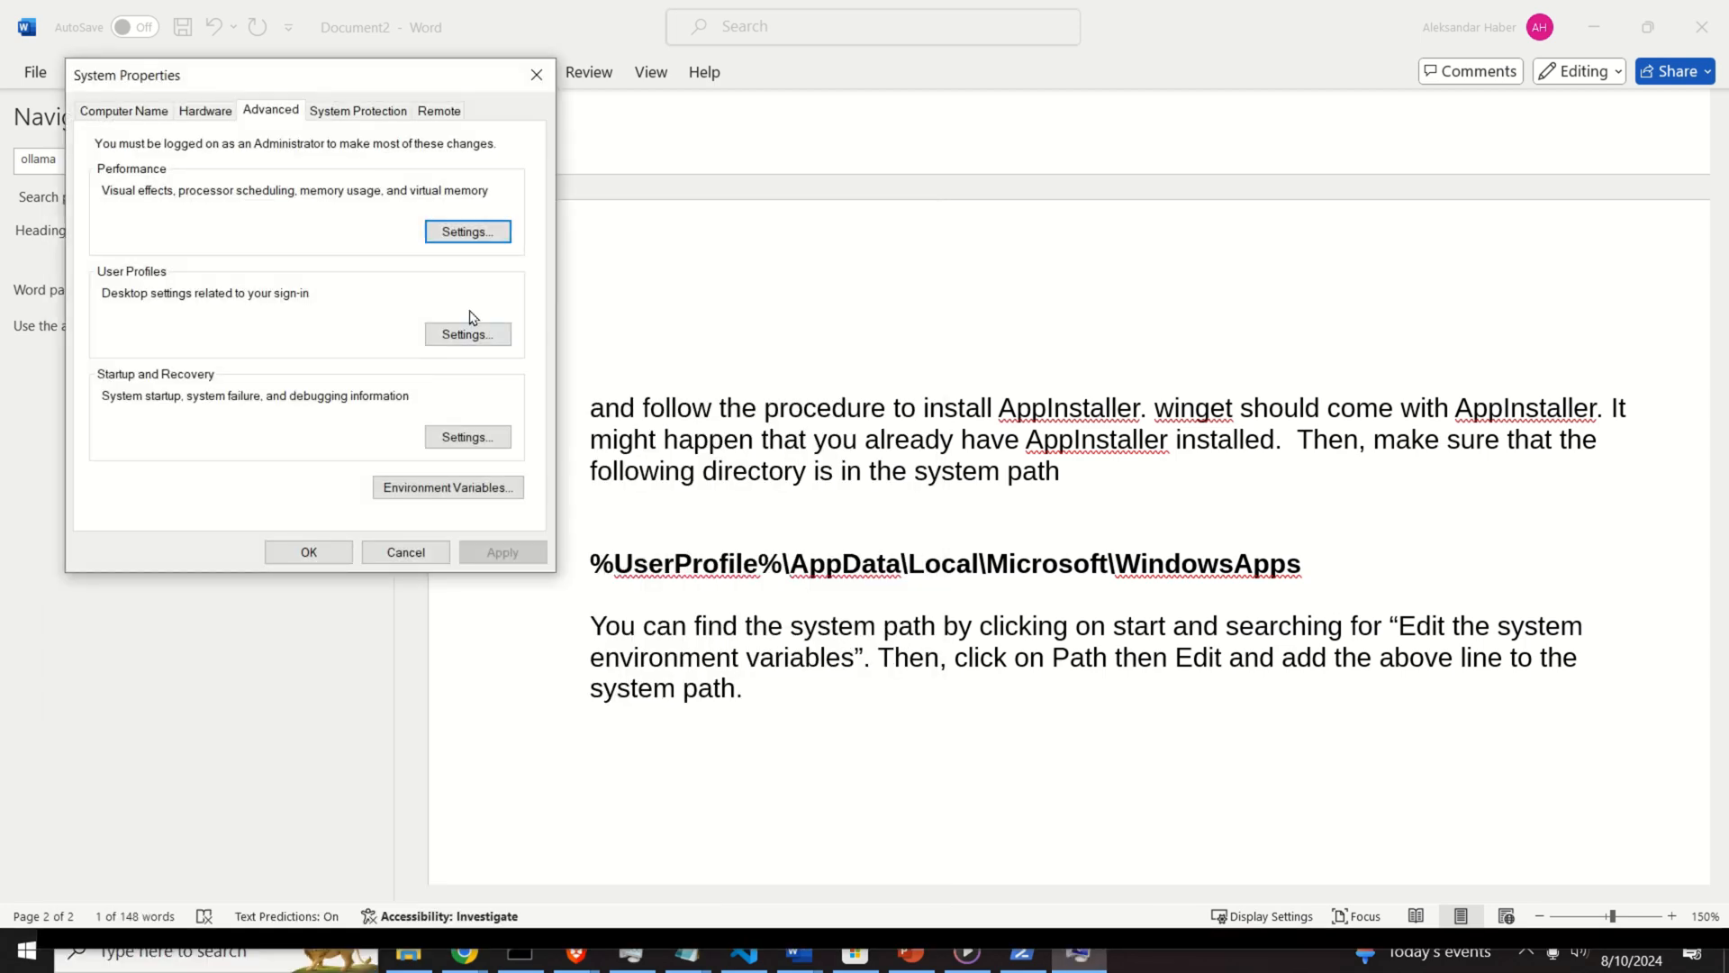
click(448, 487)
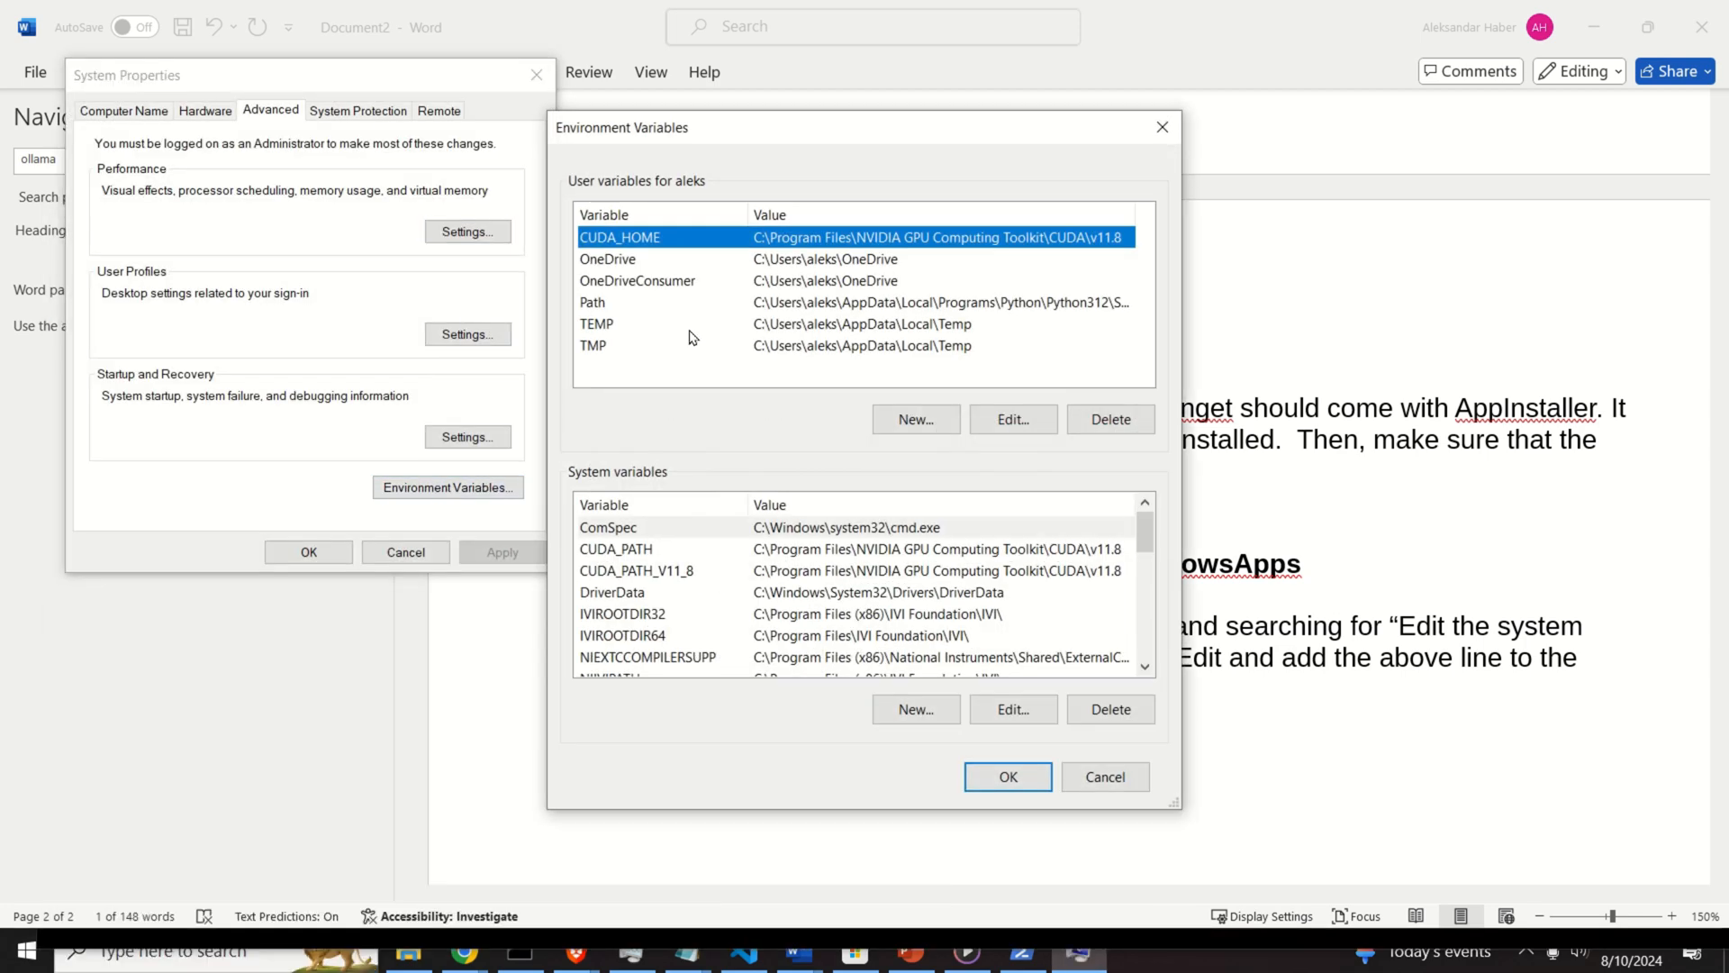
click(593, 301)
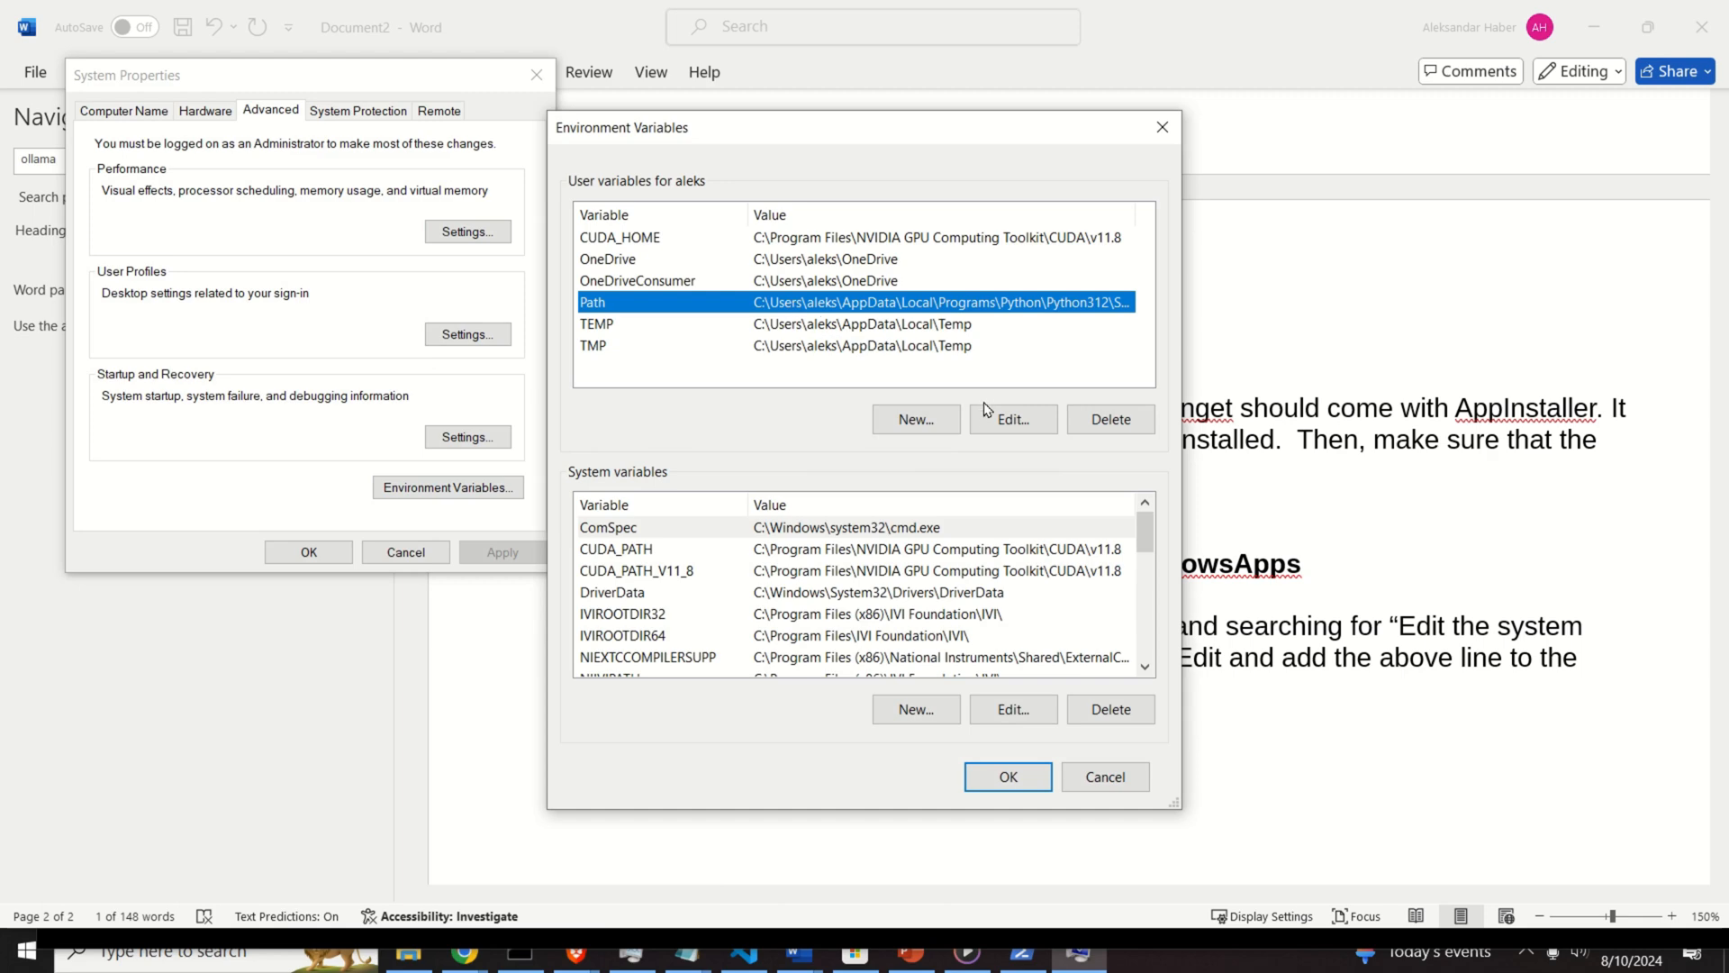
Add %UserProfile%\AppData\Local\Microsoft\WindowsApps as a new user Path entry
click(1010, 419)
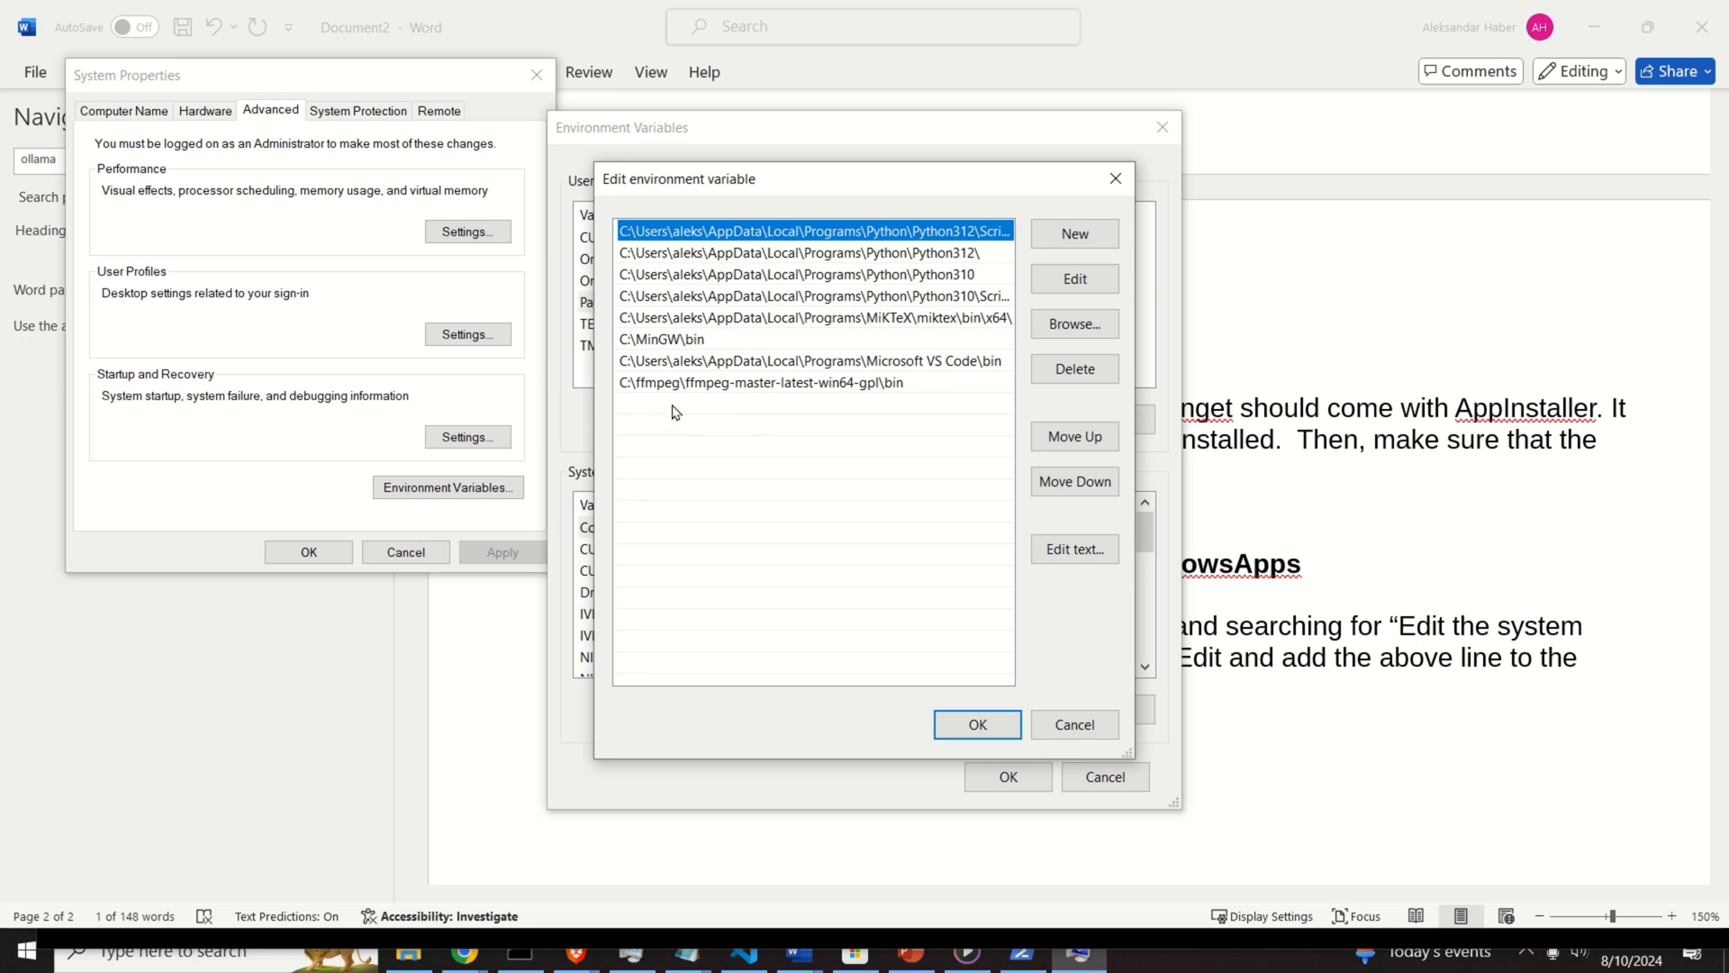
mouse_move(889, 427)
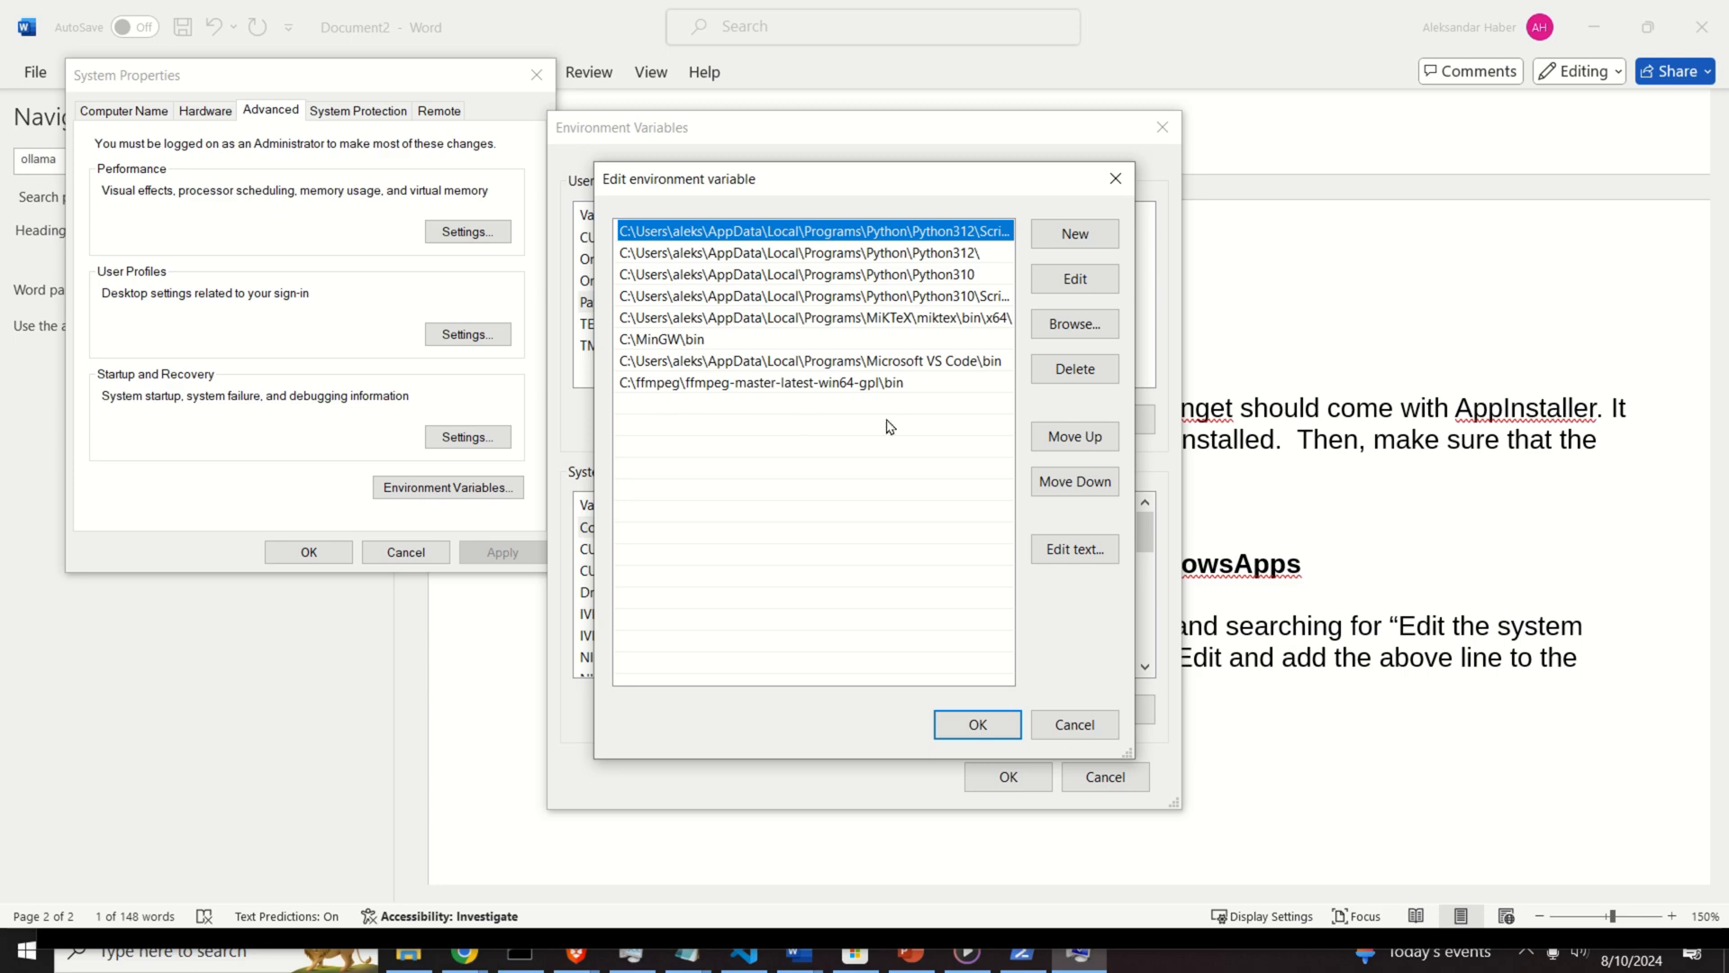
click(1072, 232)
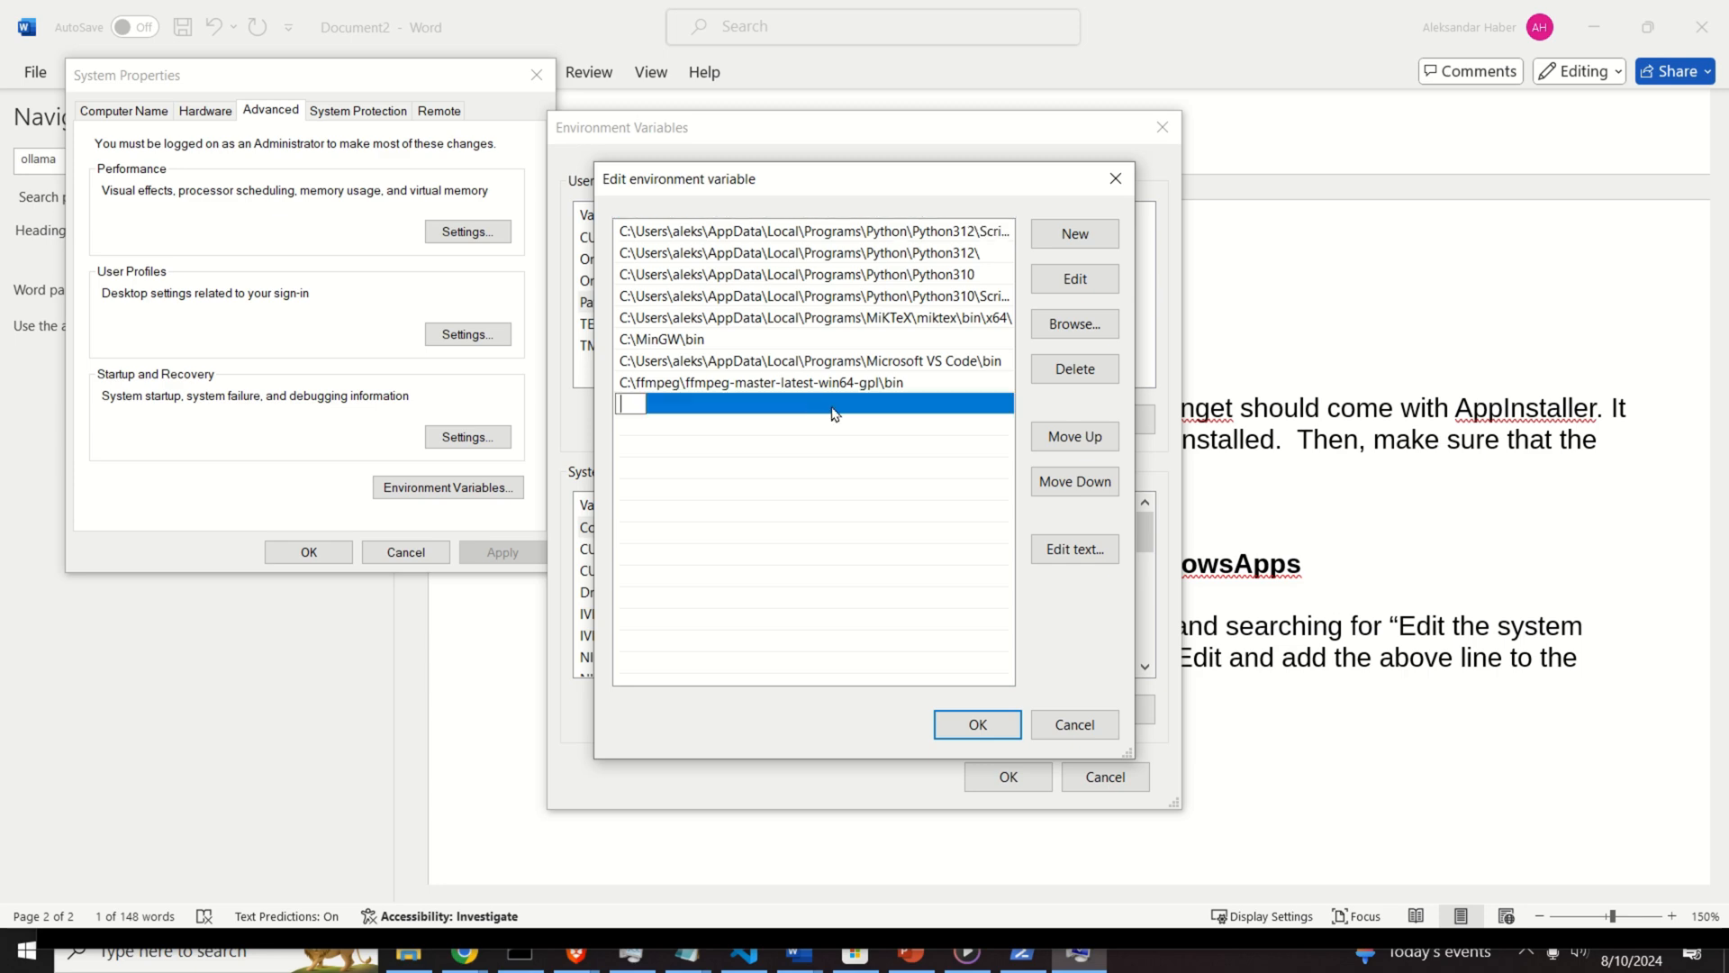
mouse_move(649, 409)
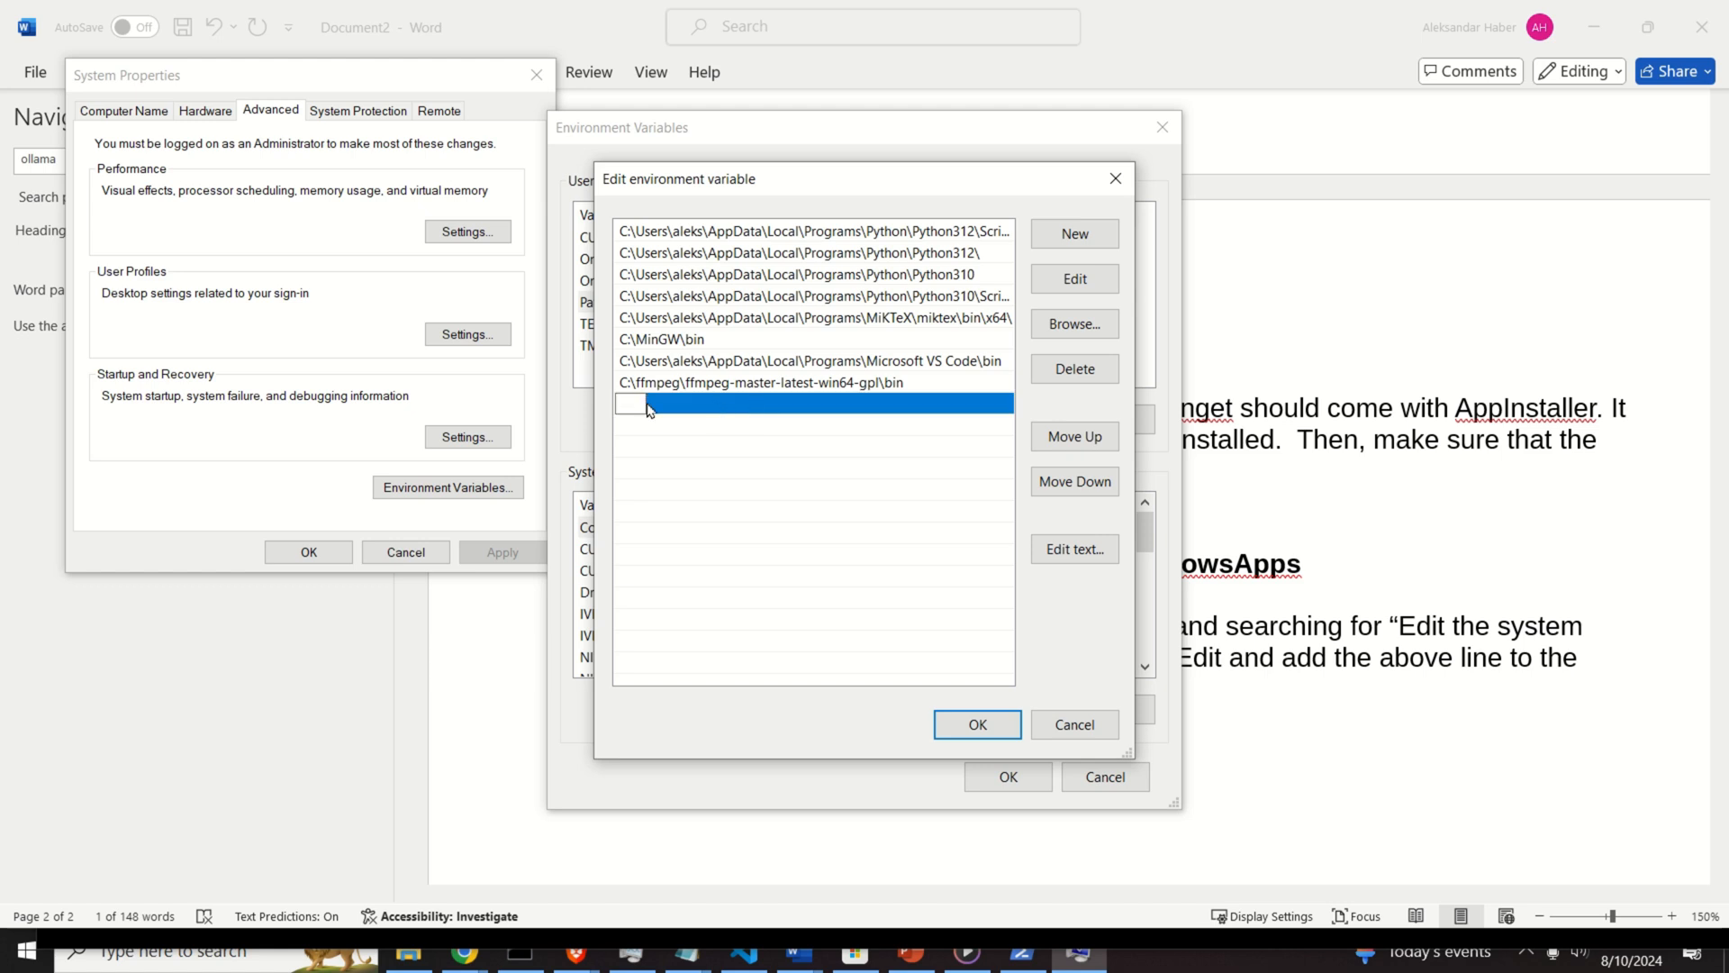
text(%UserProfile%\AppData\Local\Microsoft\WindowsApps)
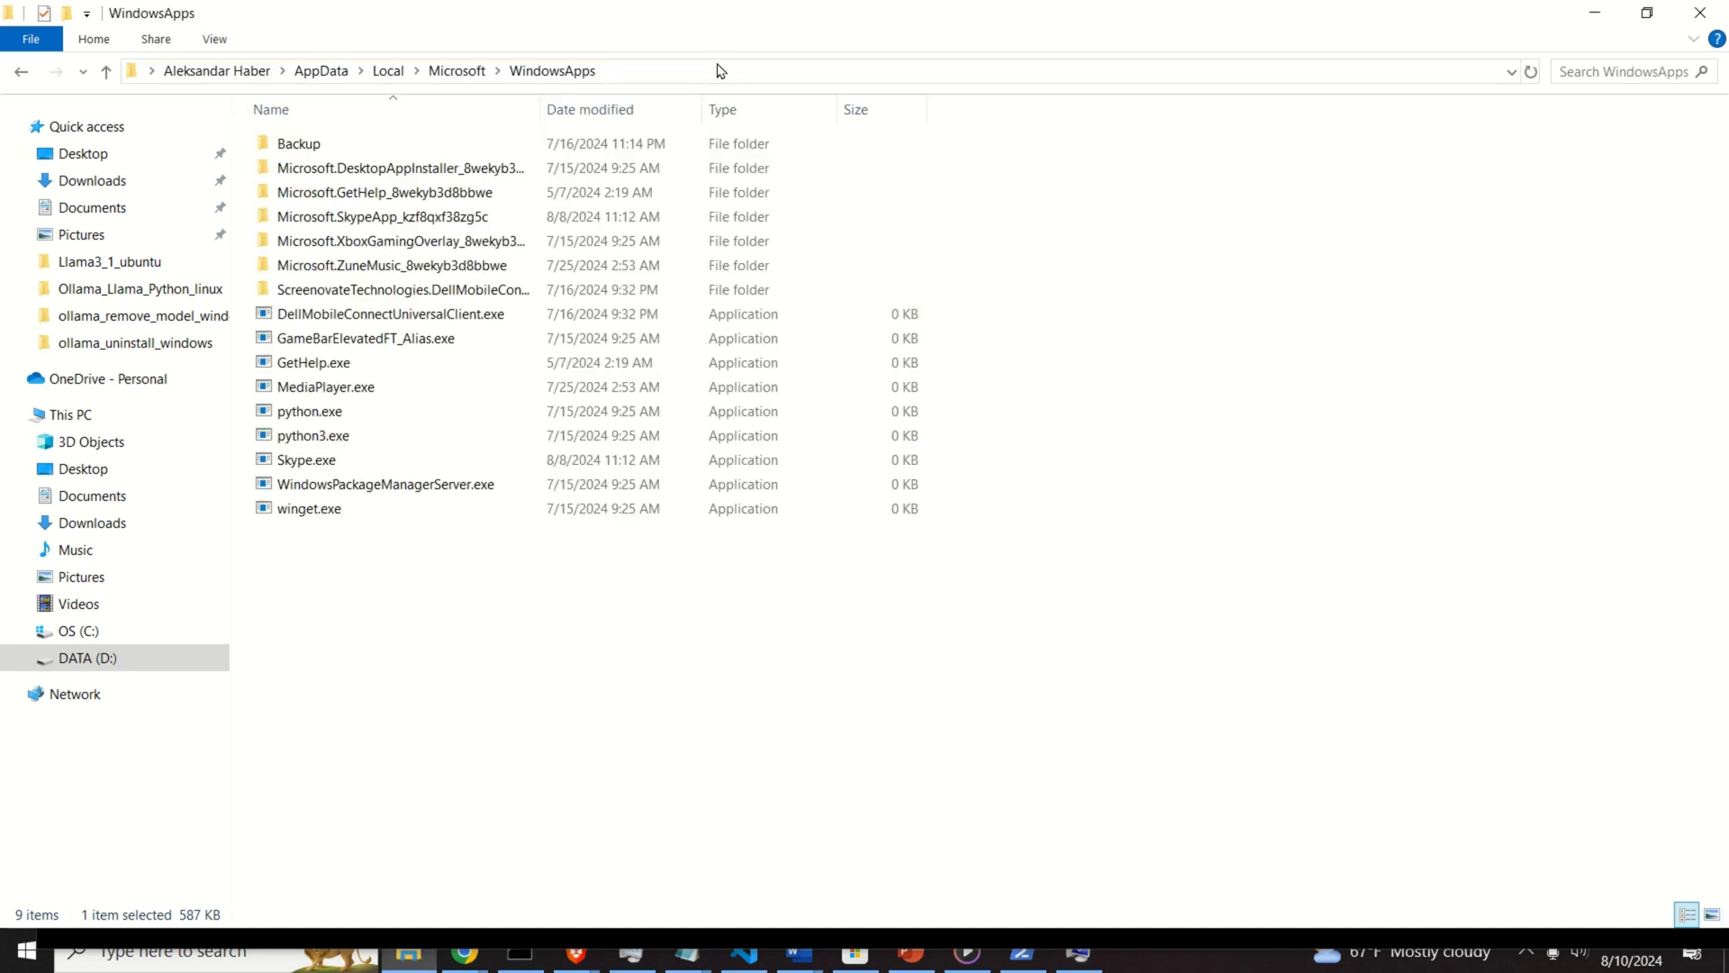
Select winget.exe in File Explorer's WindowsApps folder to confirm it exists
click(309, 508)
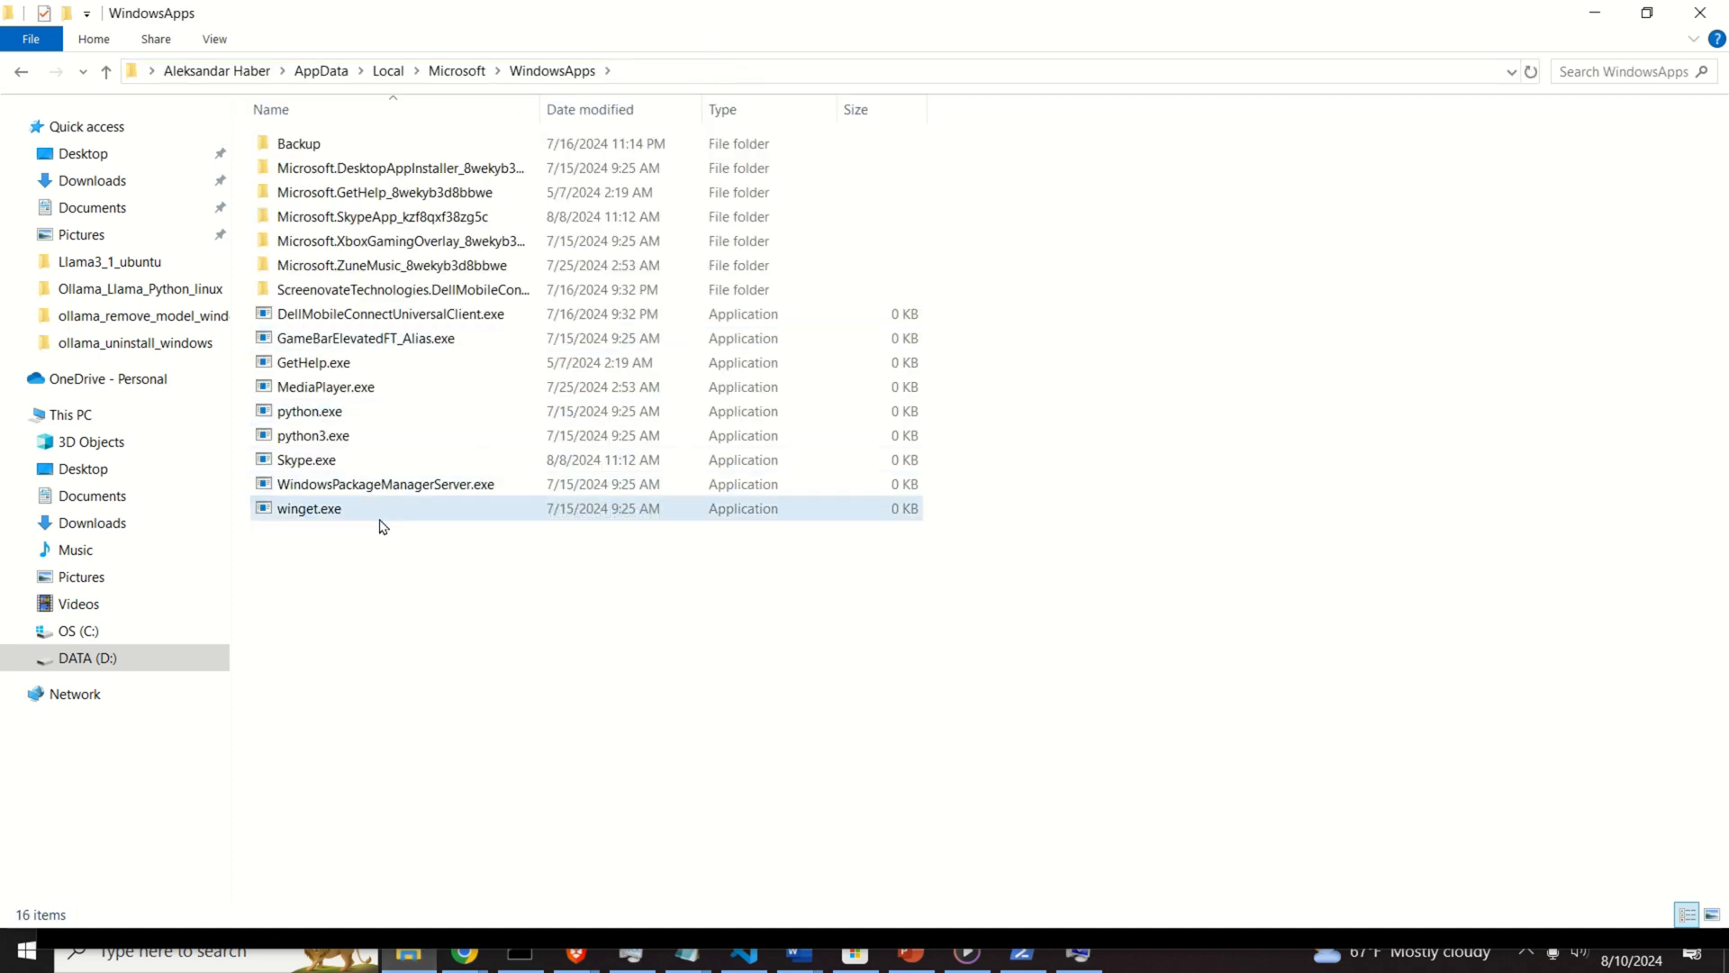
click(309, 508)
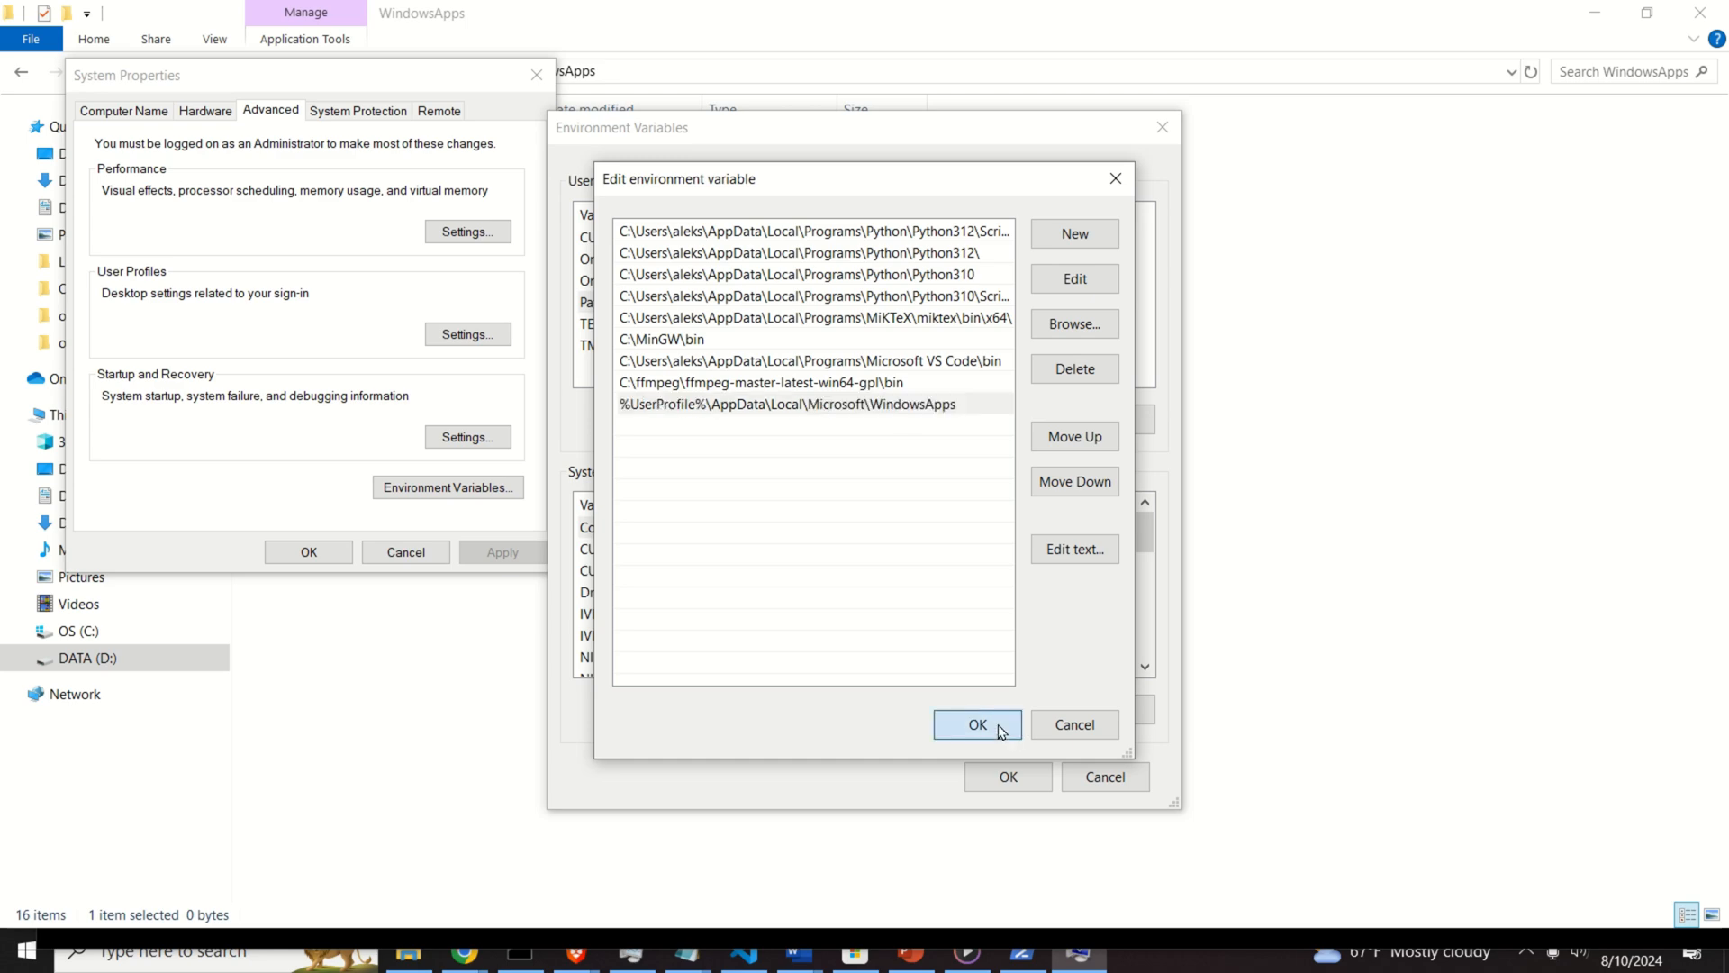
Confirm the Path change with OK and close all System Properties windows
click(976, 724)
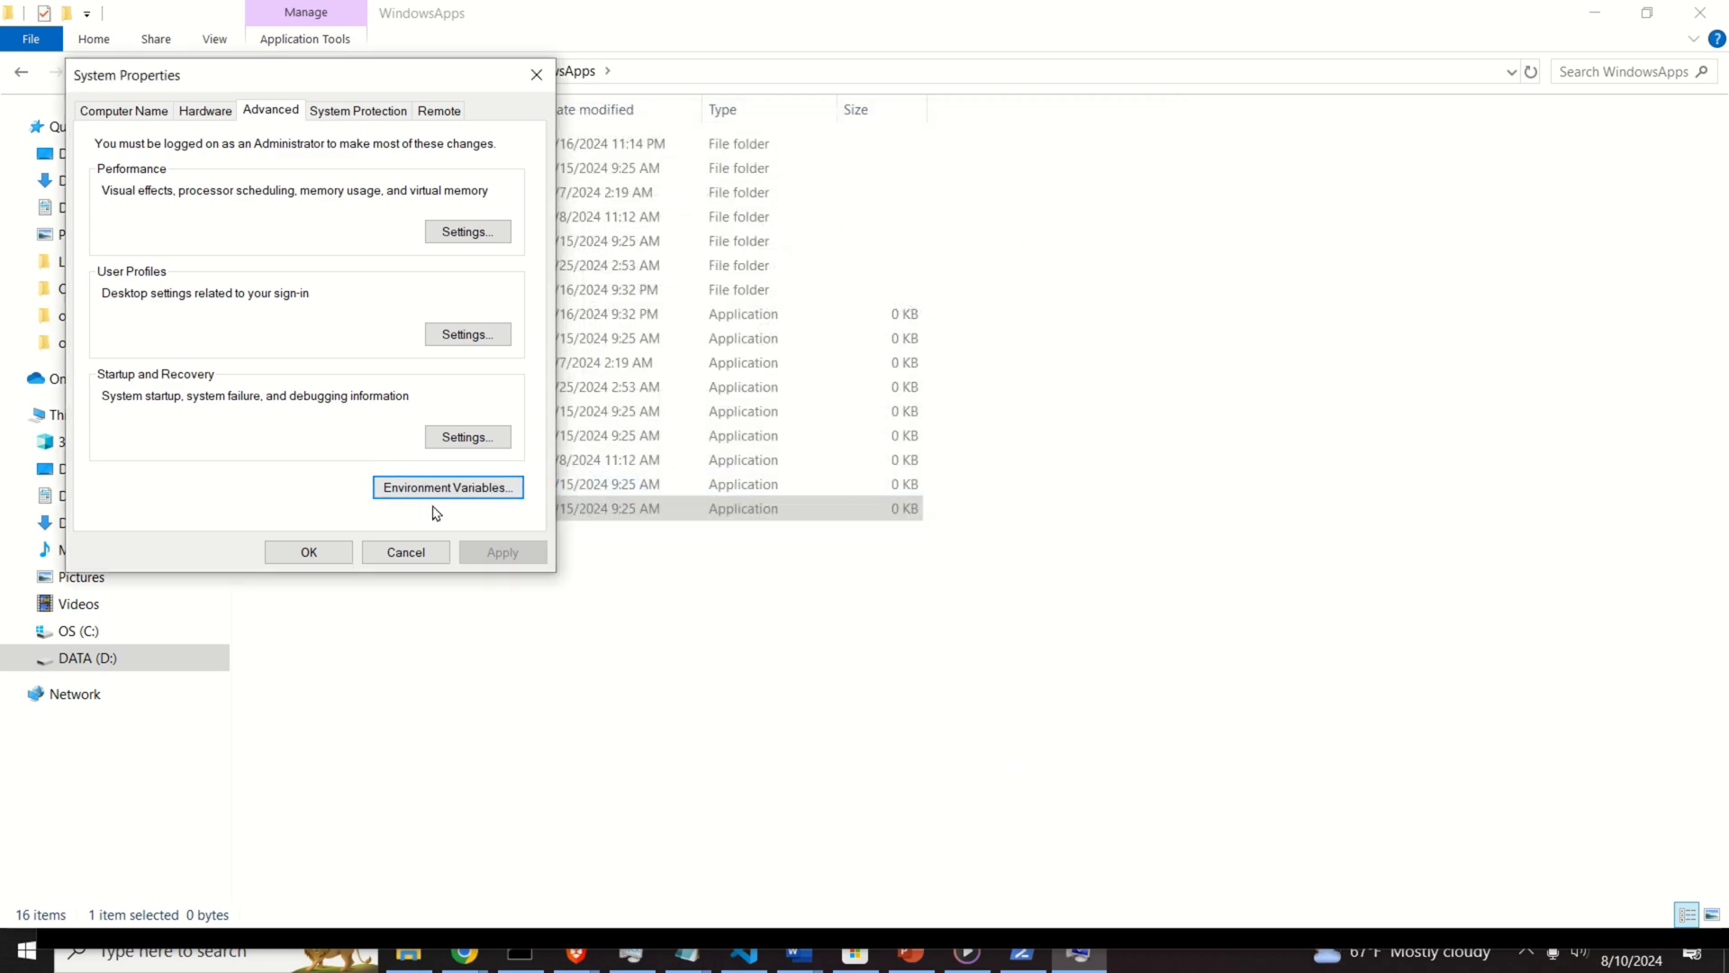
click(404, 551)
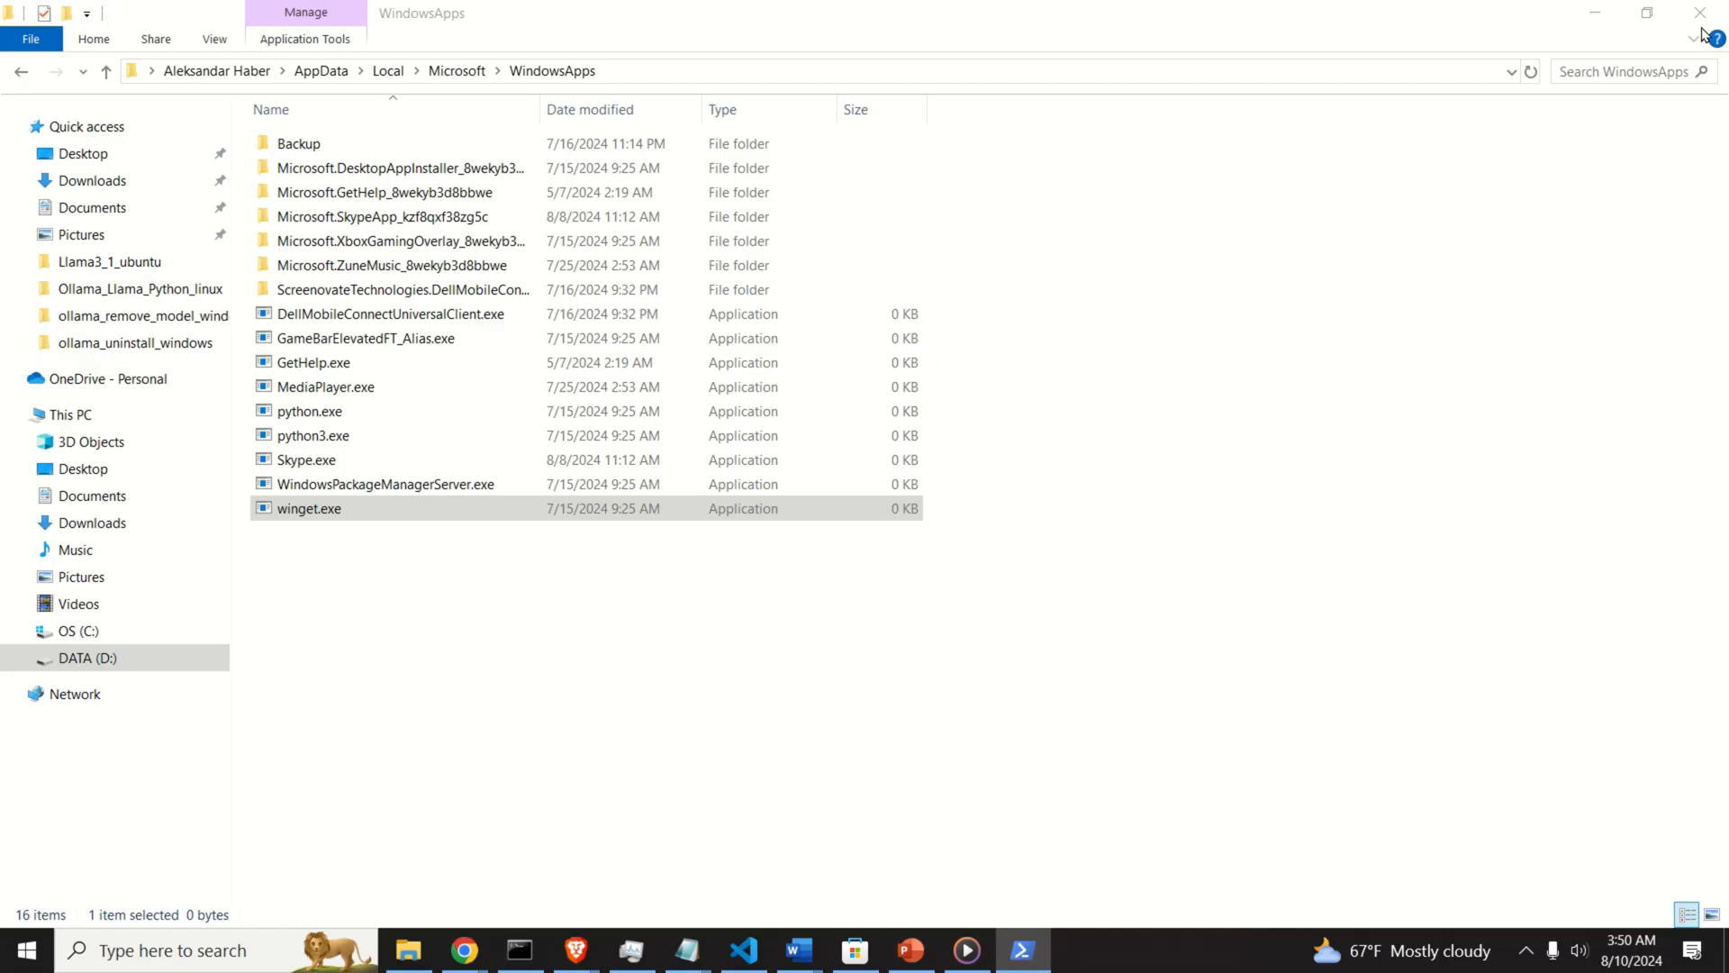
click(24, 949)
text(po)
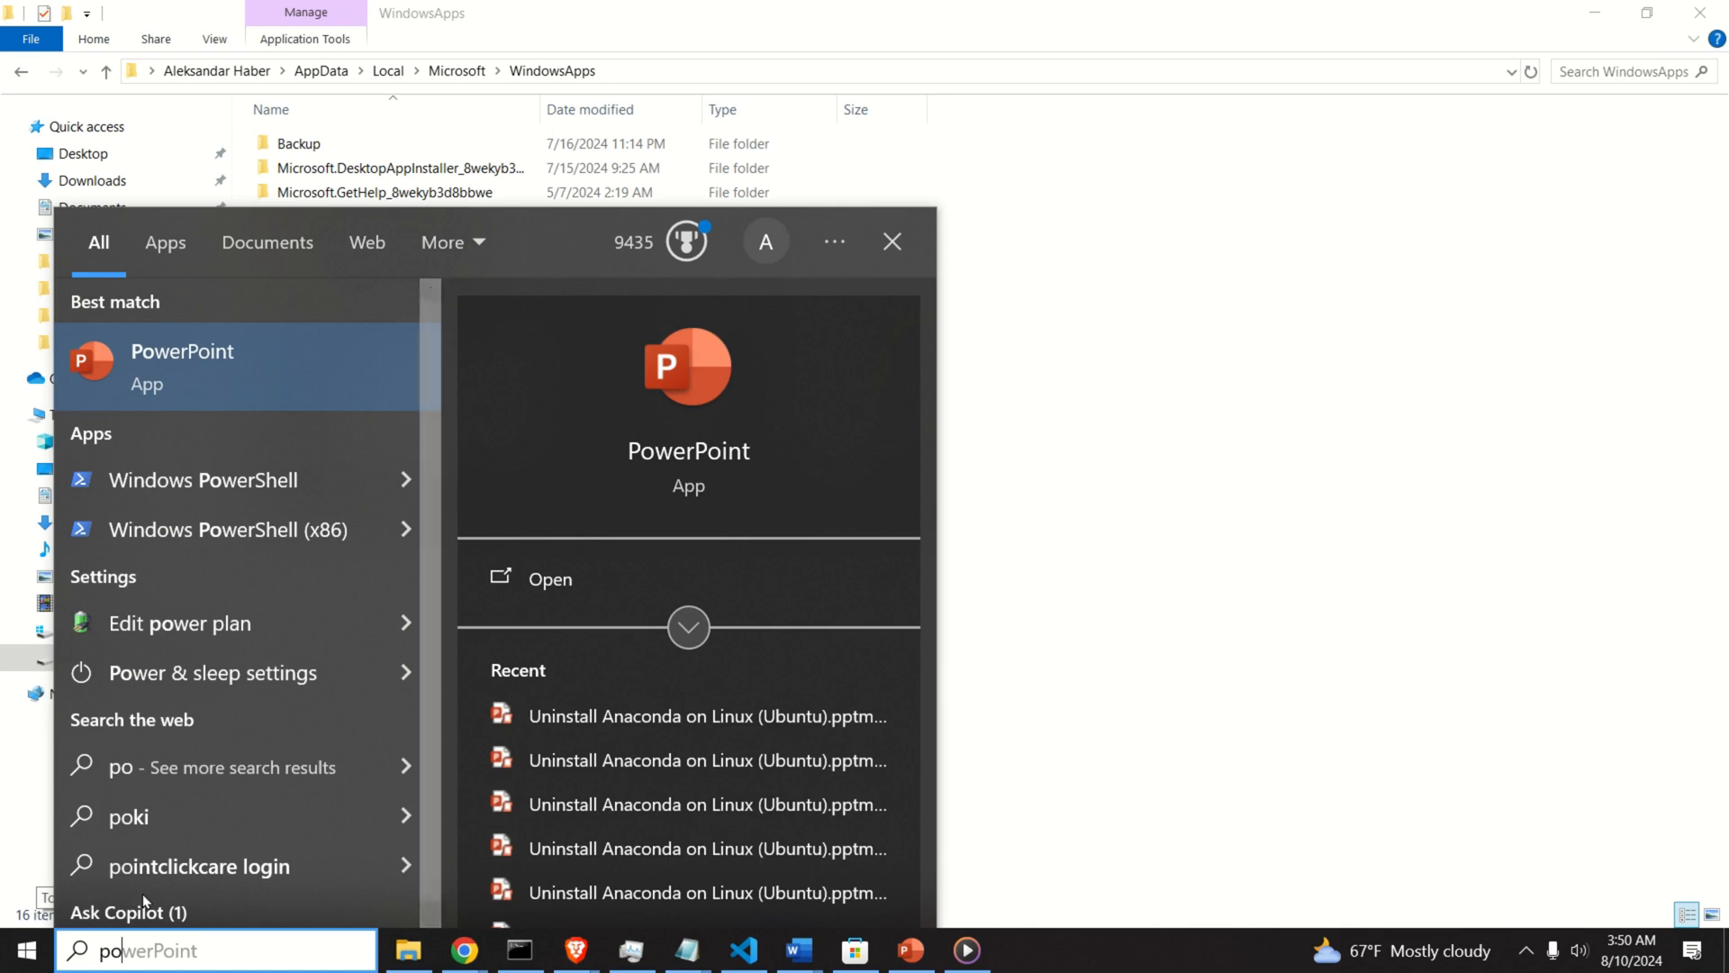
Run Windows PowerShell as administrator from the Start search results
right_click(202, 479)
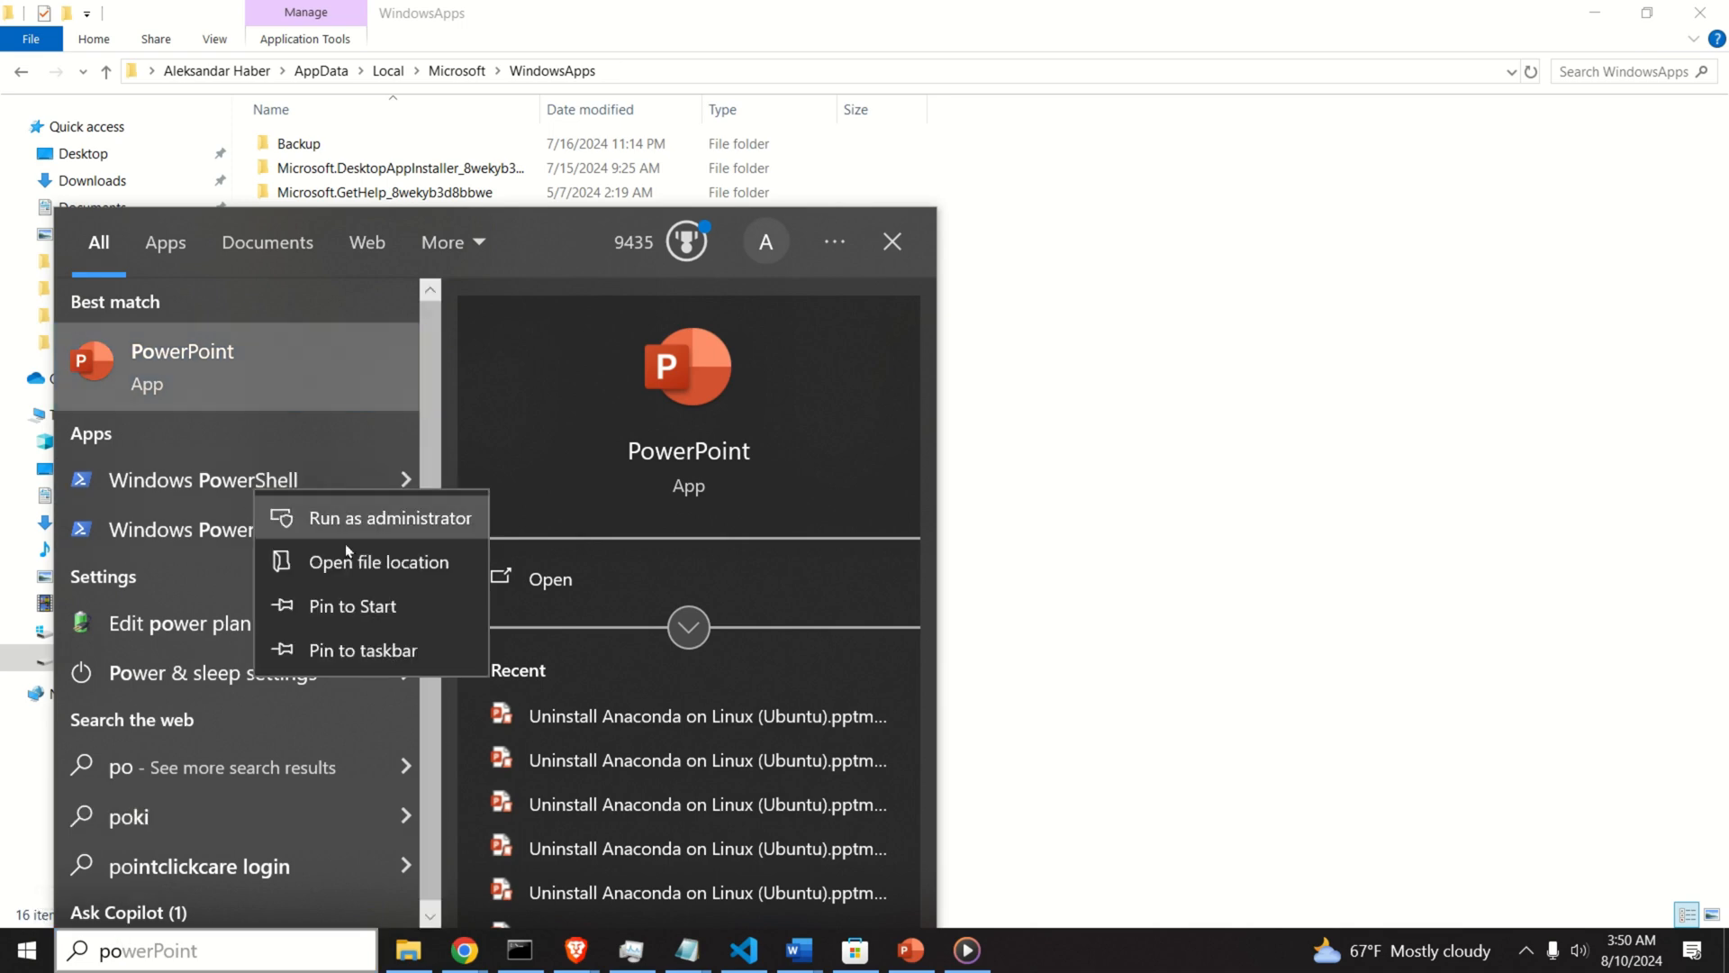
click(389, 517)
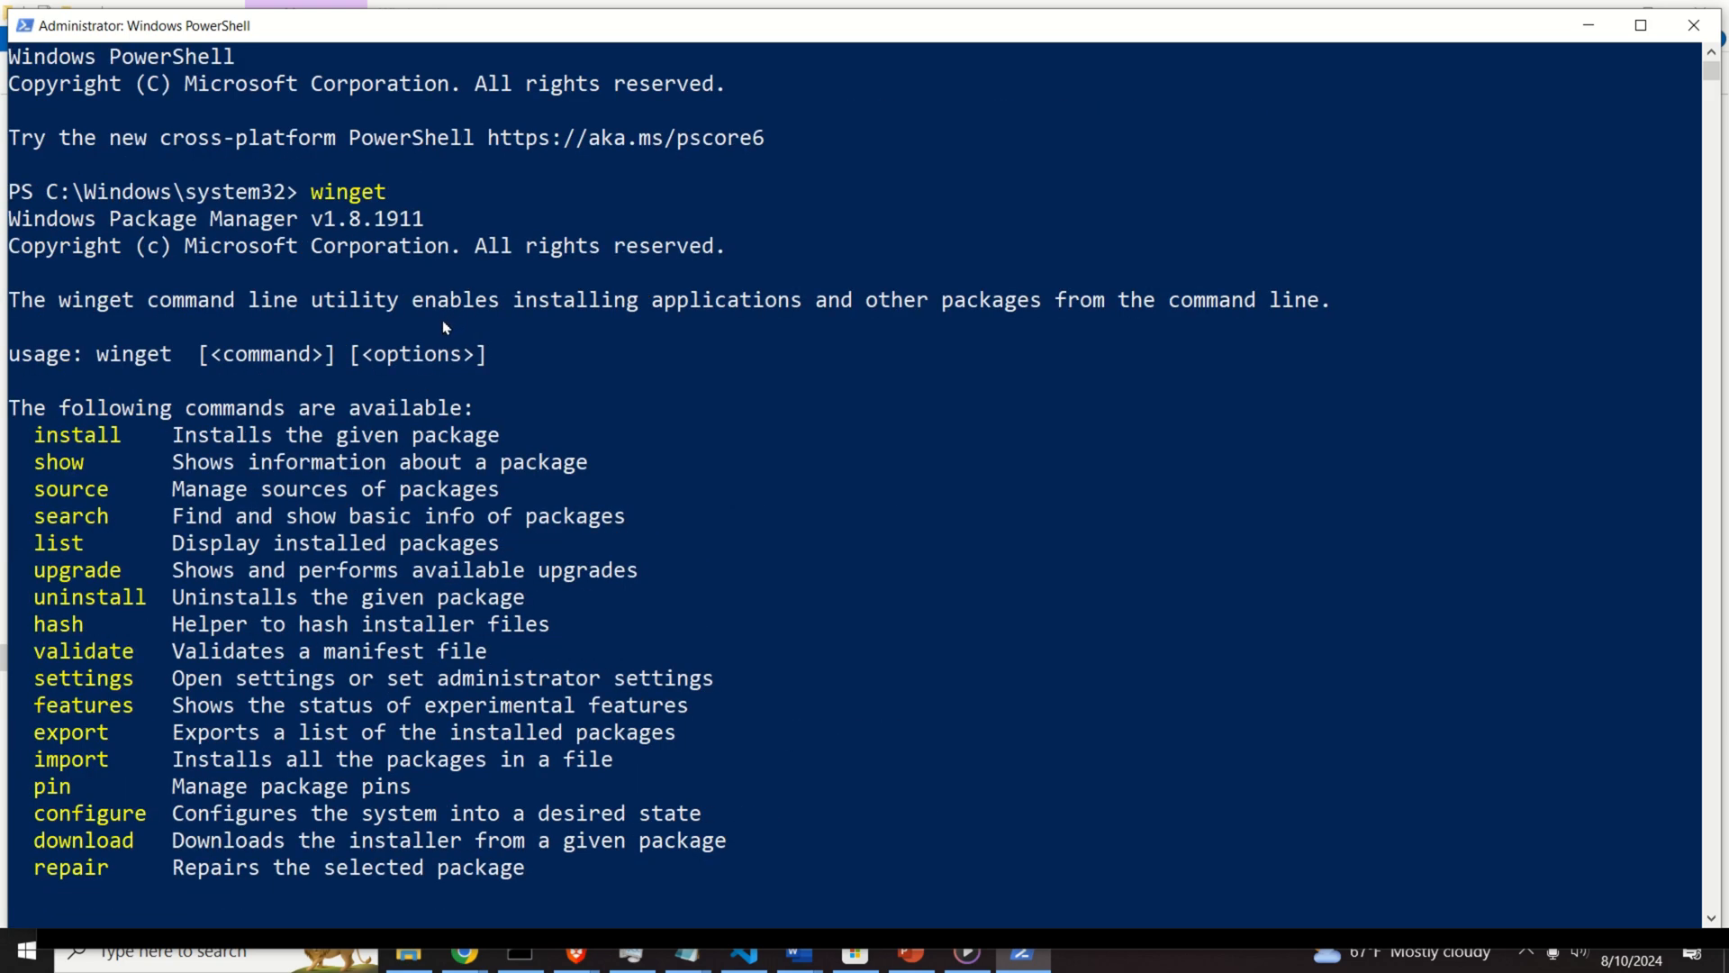
mouse_move(125, 448)
text(w)
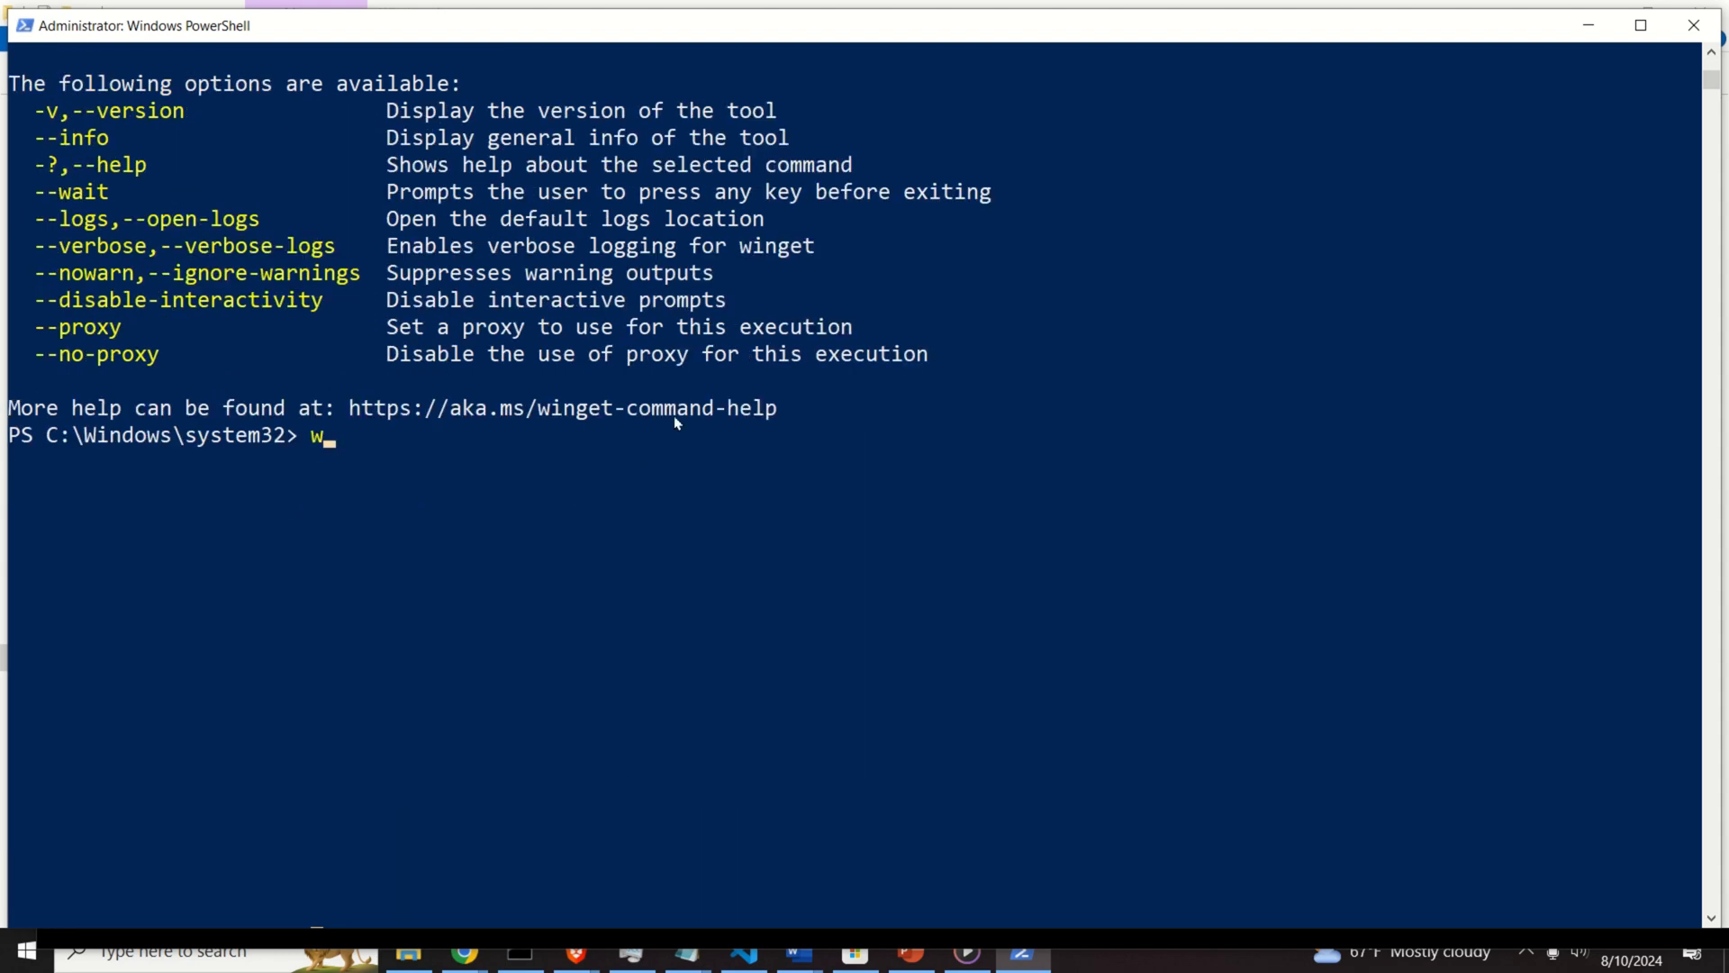
Run winget to print the Windows Package Manager v1.8.1911 help
text(inget)
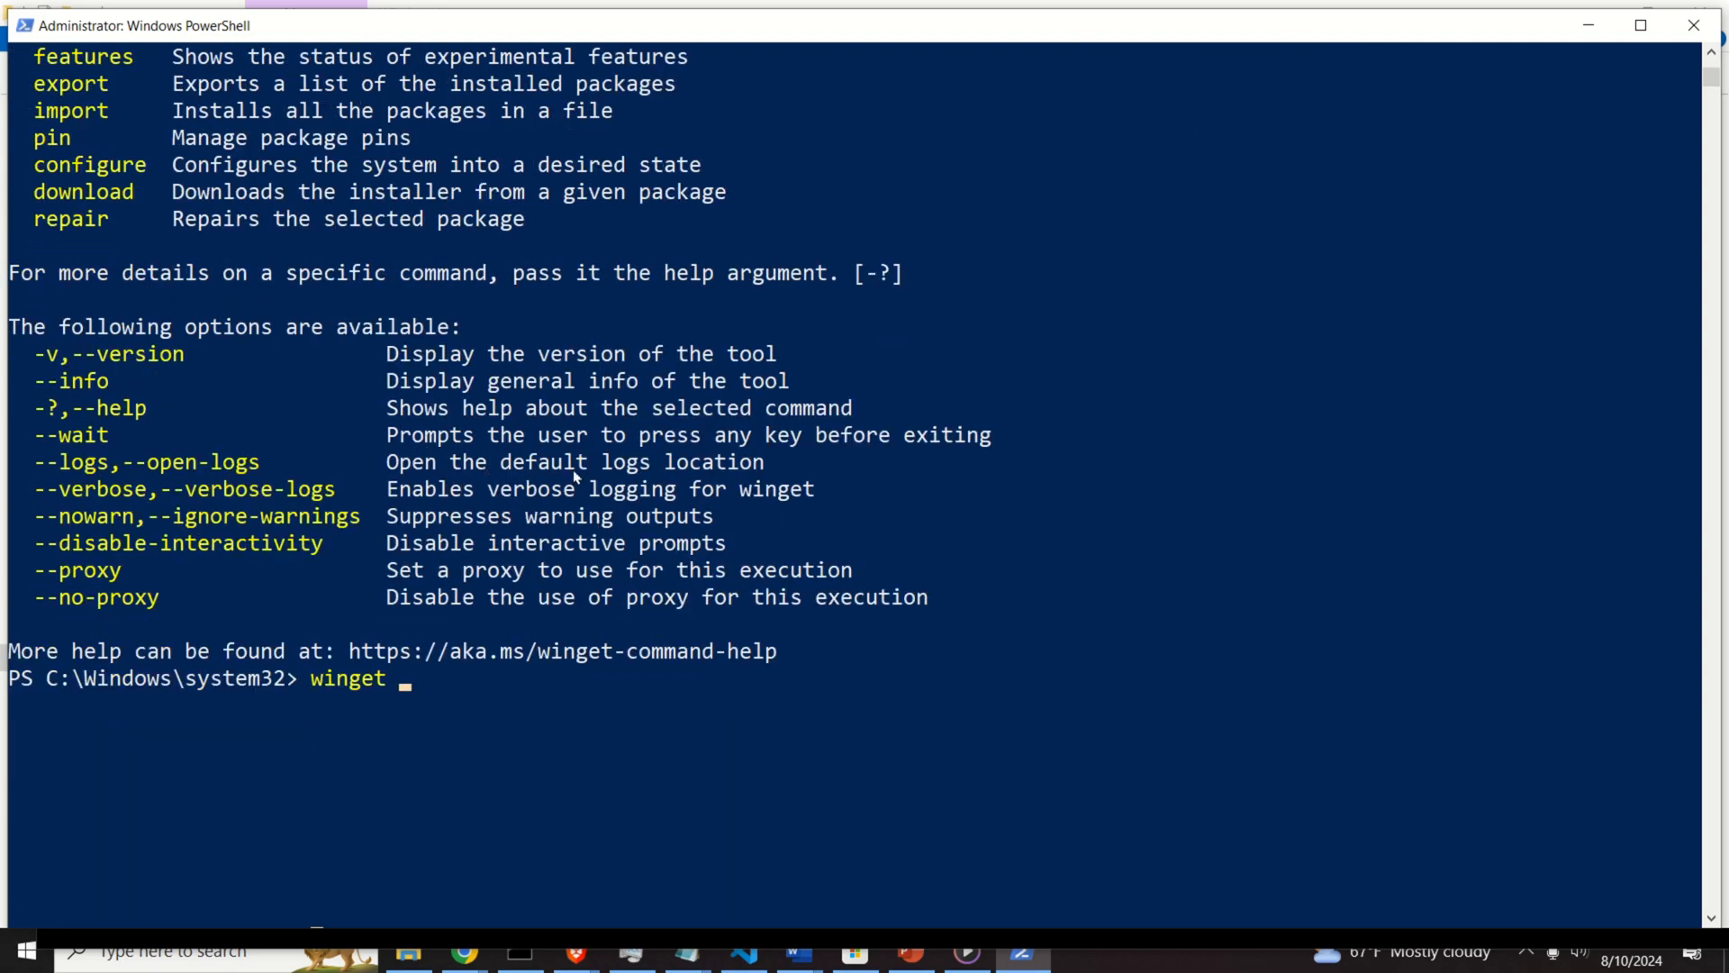
Run winget search "Ollama", listing Ollama.Ollama 0.3.4 and ReorProject.Reor
text(search)
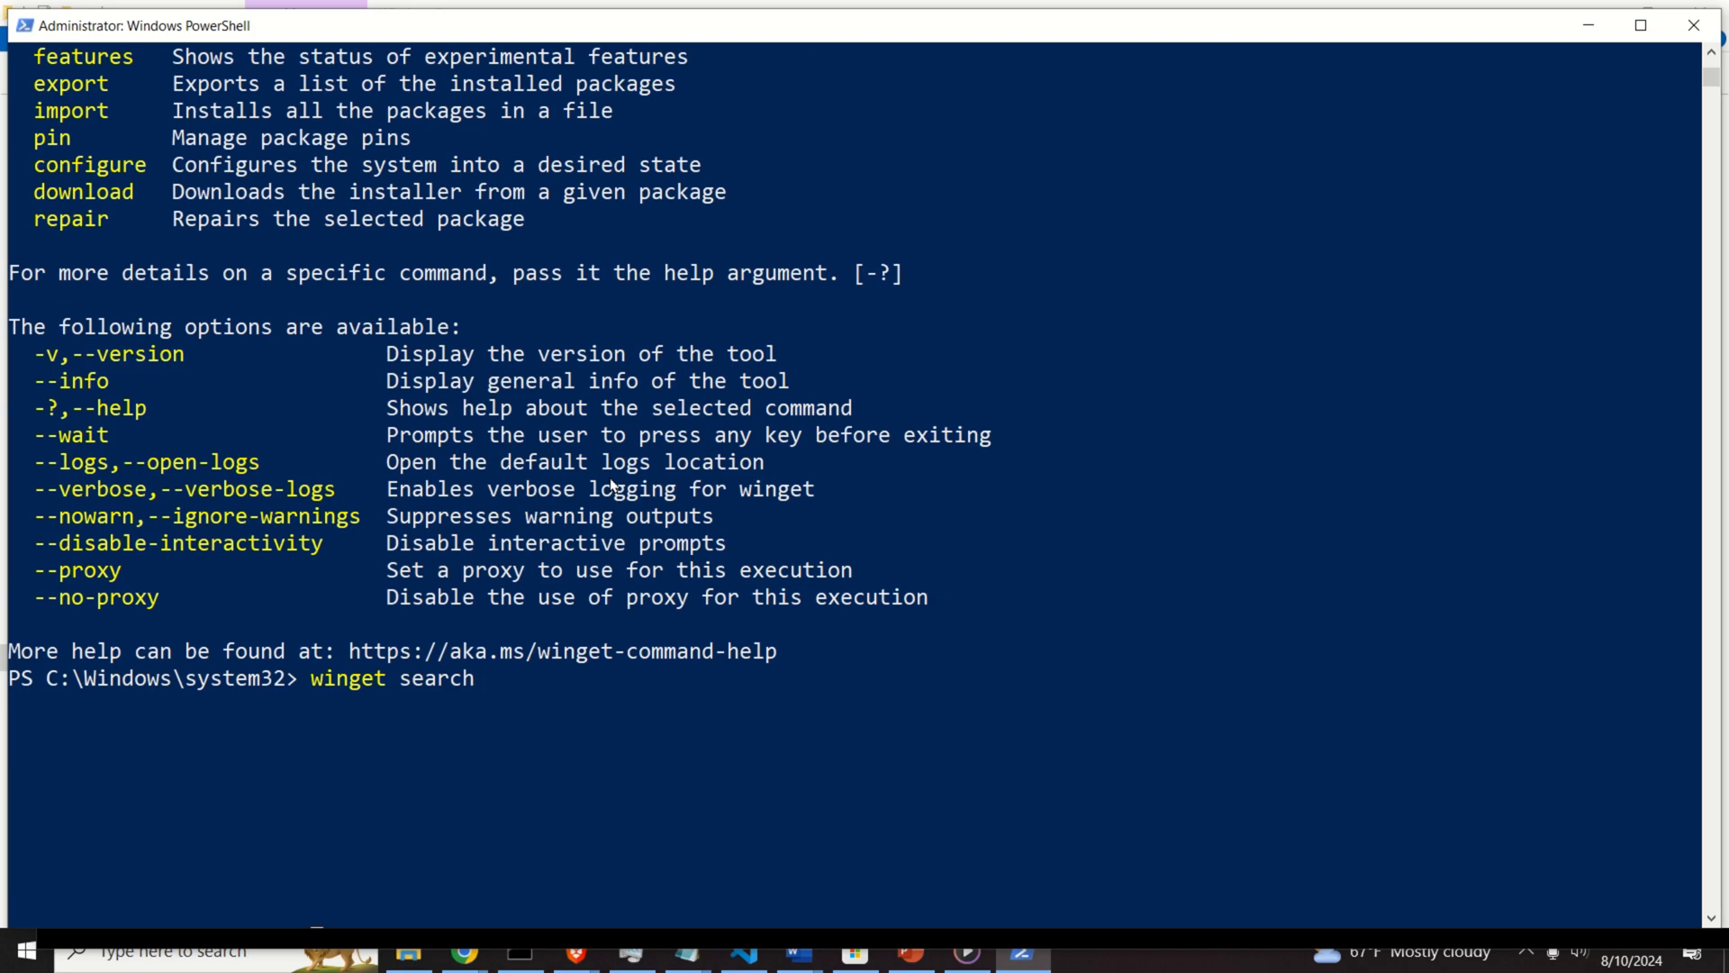
text("")
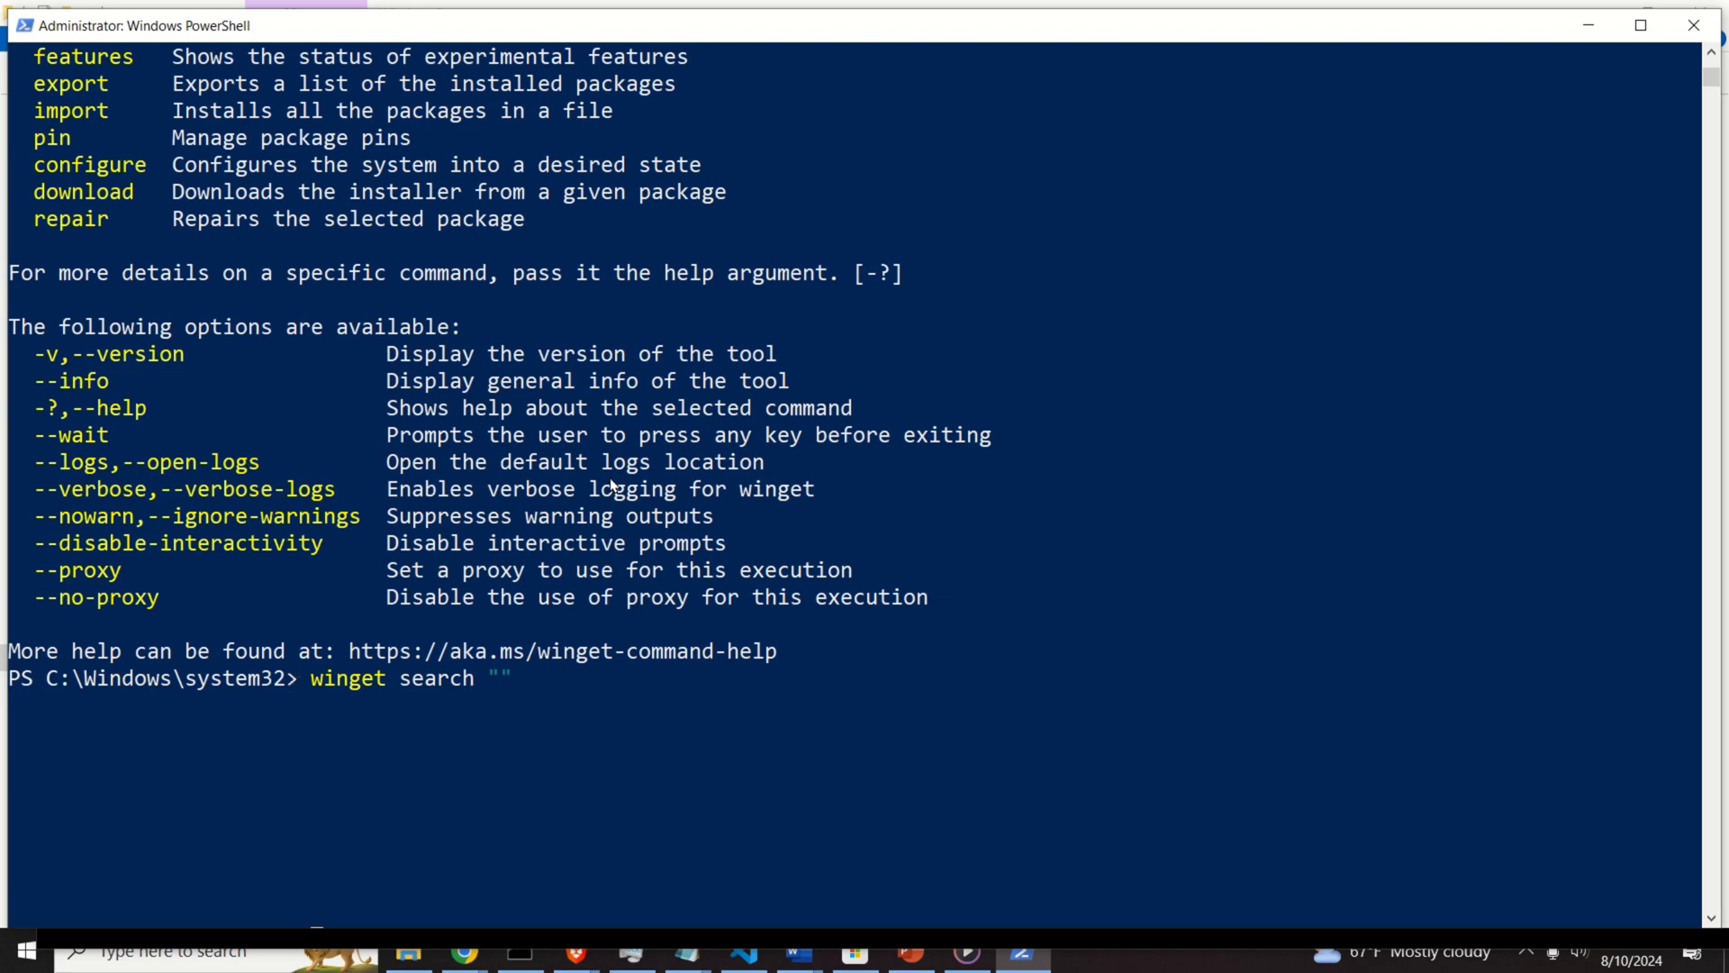
text(Ollama)
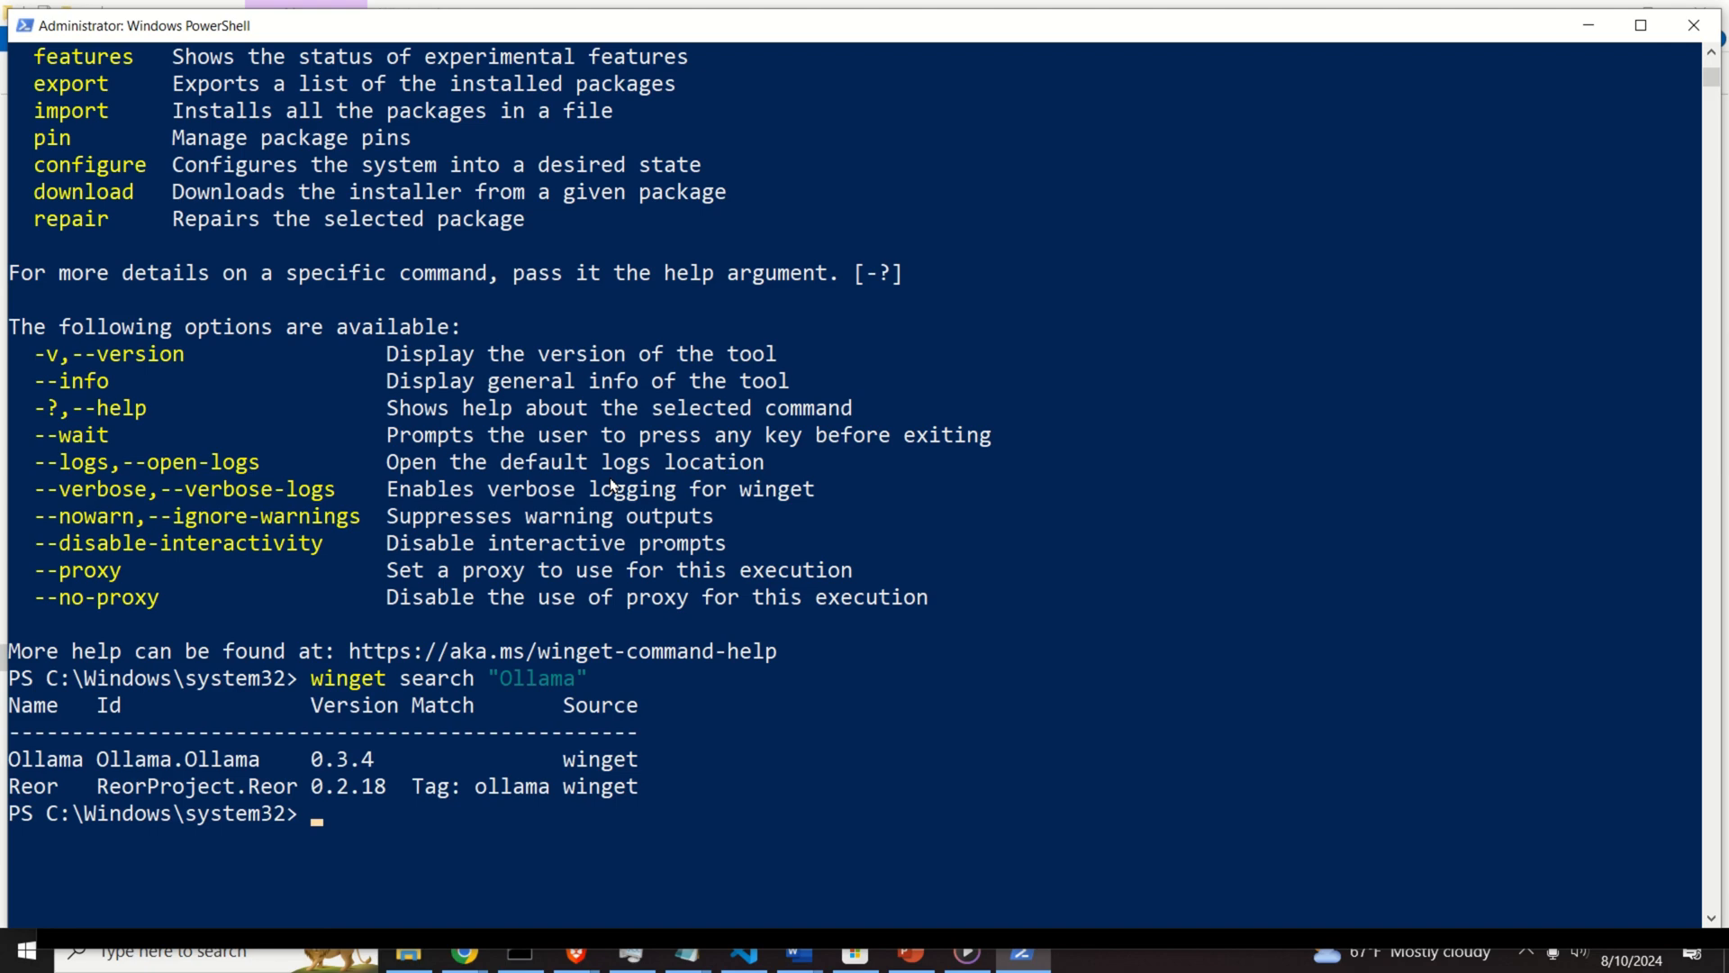
mouse_move(670, 480)
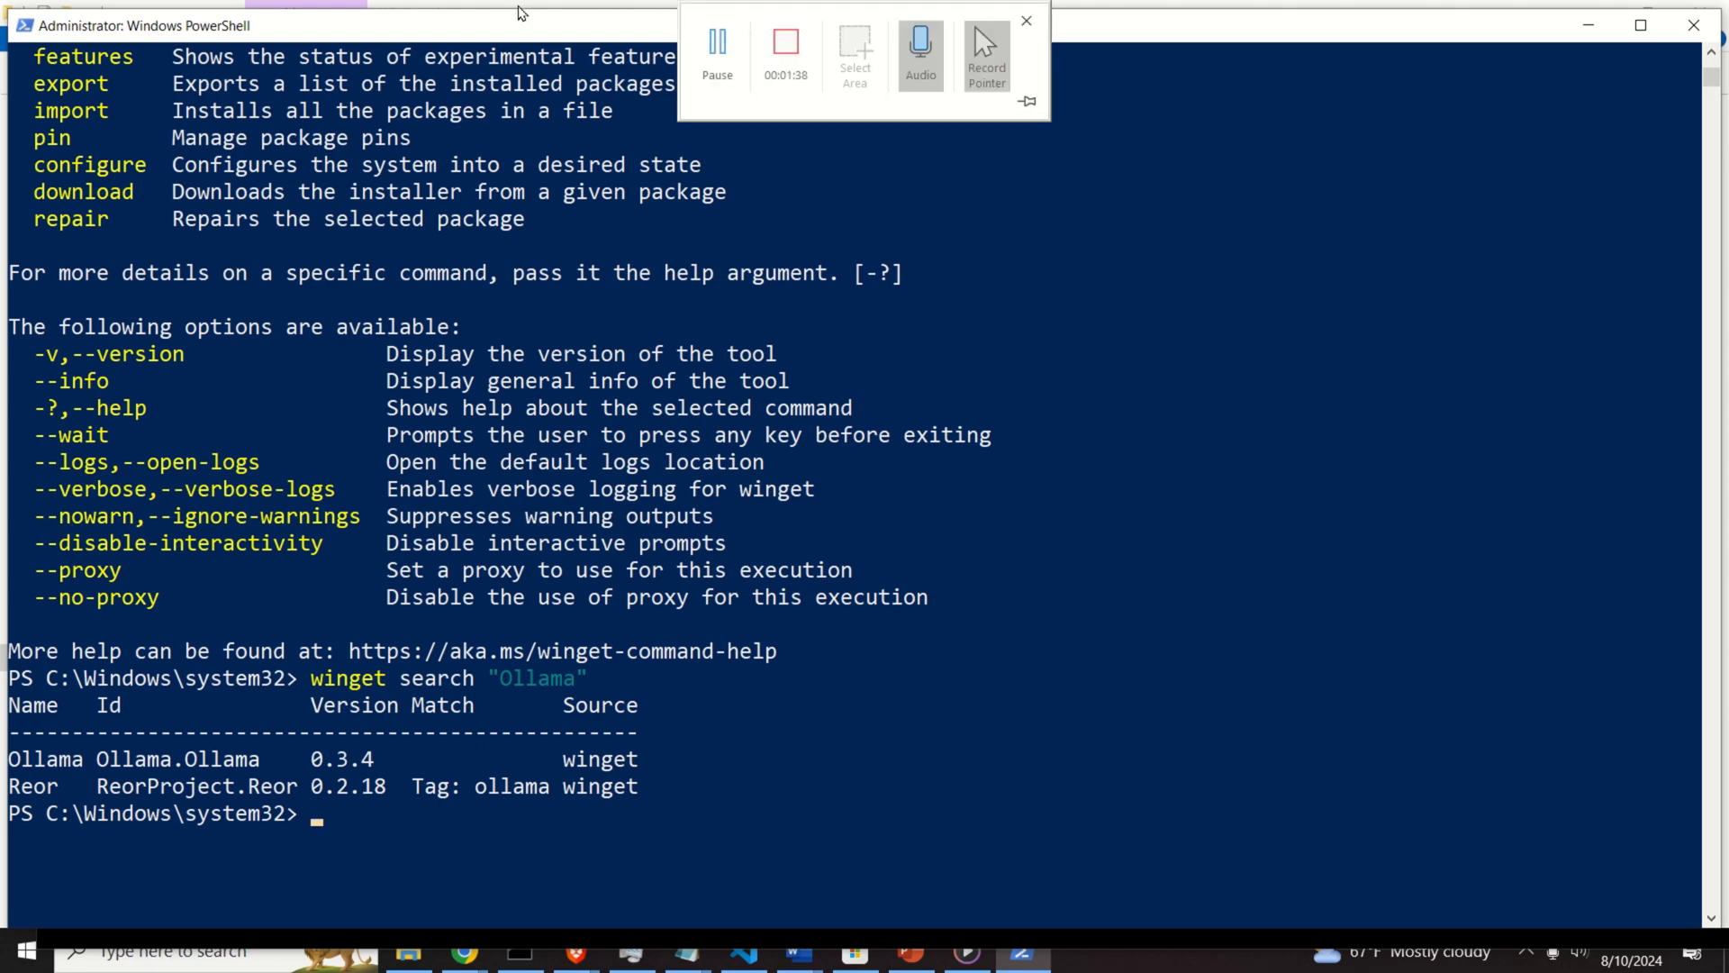
click(1025, 20)
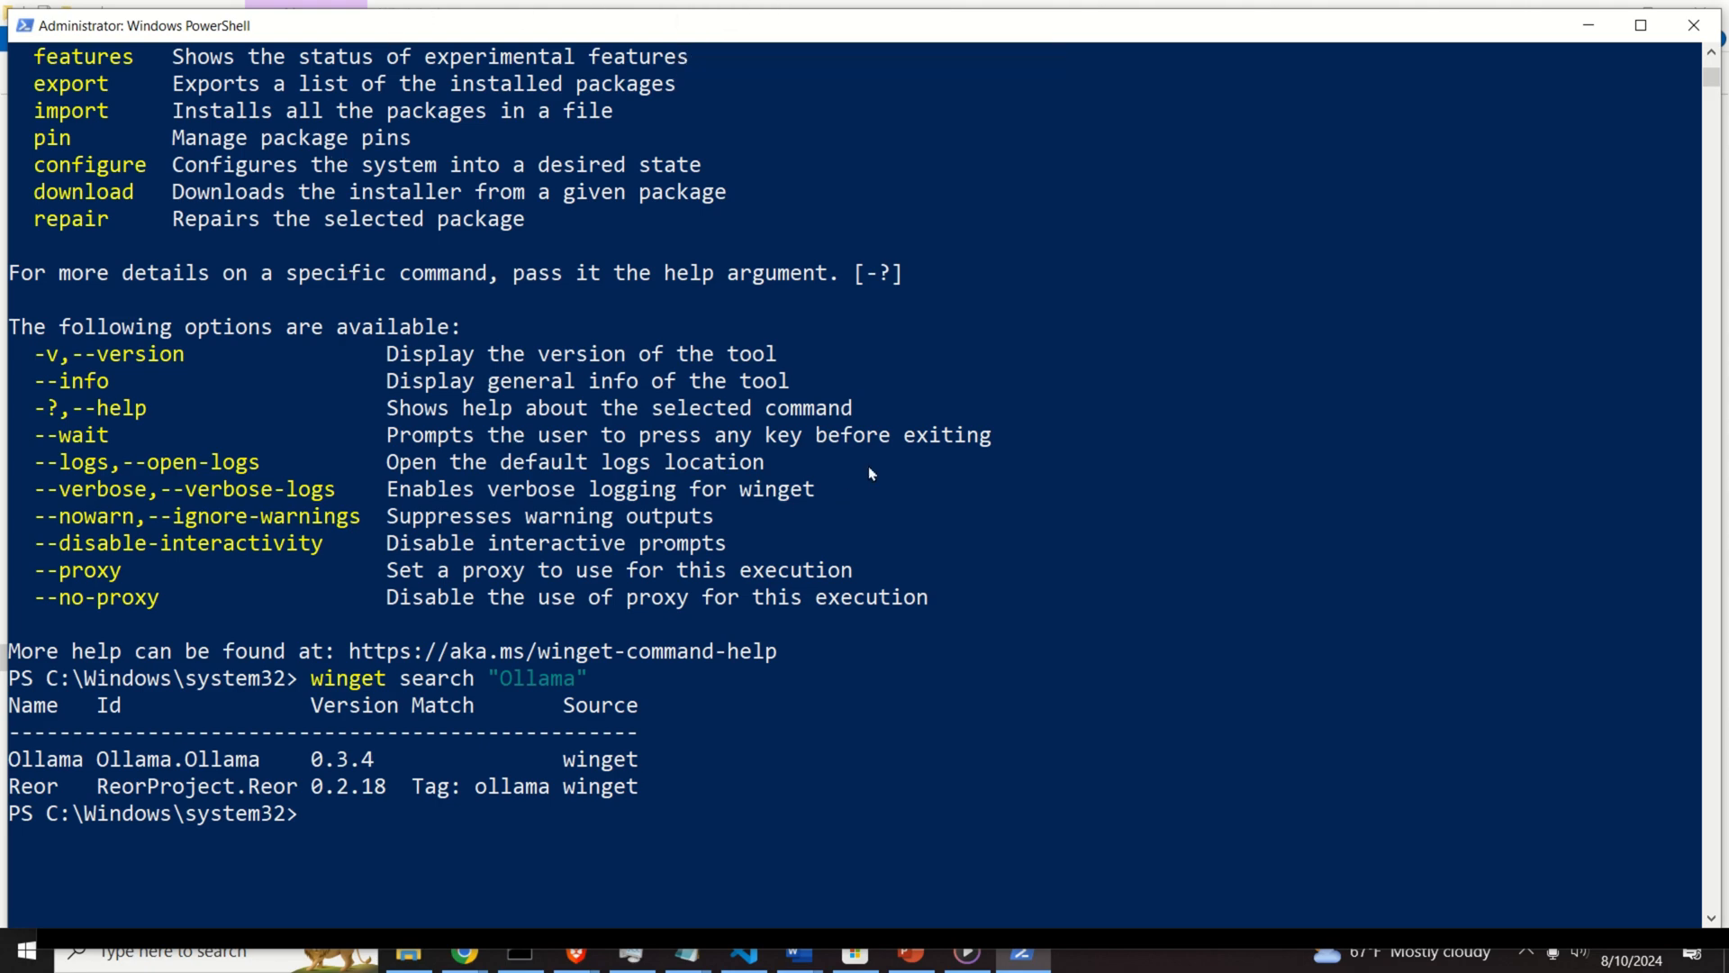